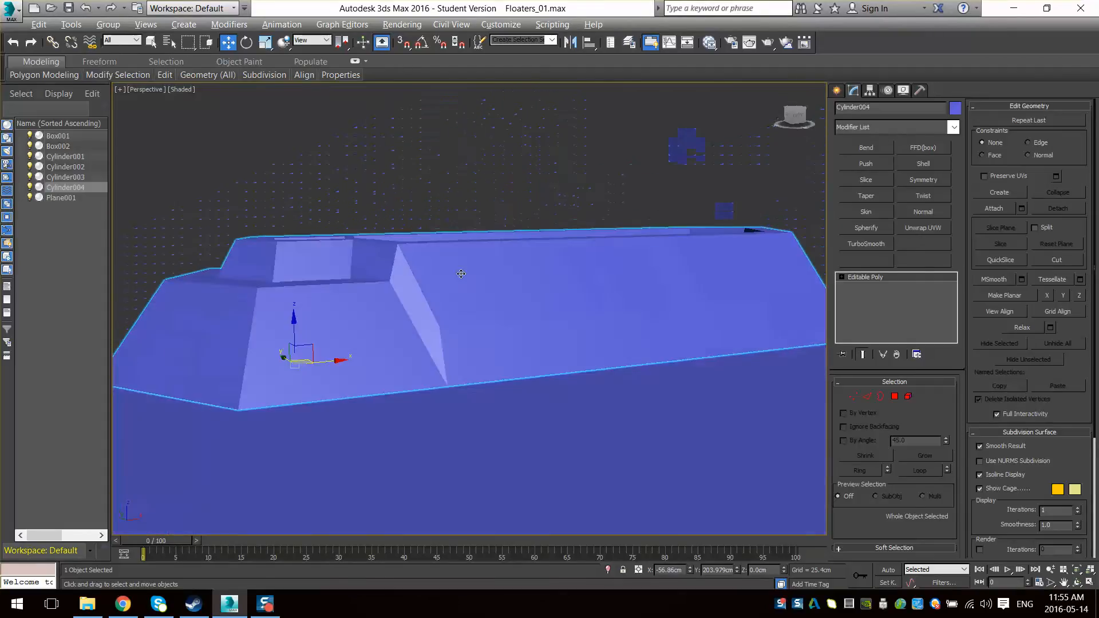
- Test TurboSmooth at 2 iterations on the hull from a top view, then remove it
drag(462, 274, 433, 345)
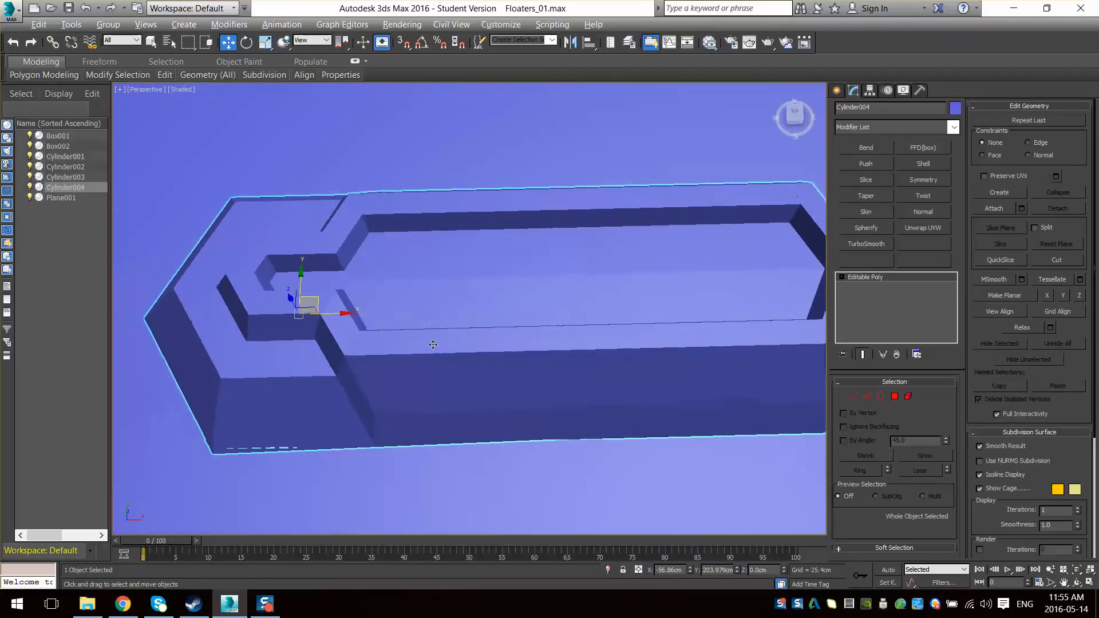
key(t)
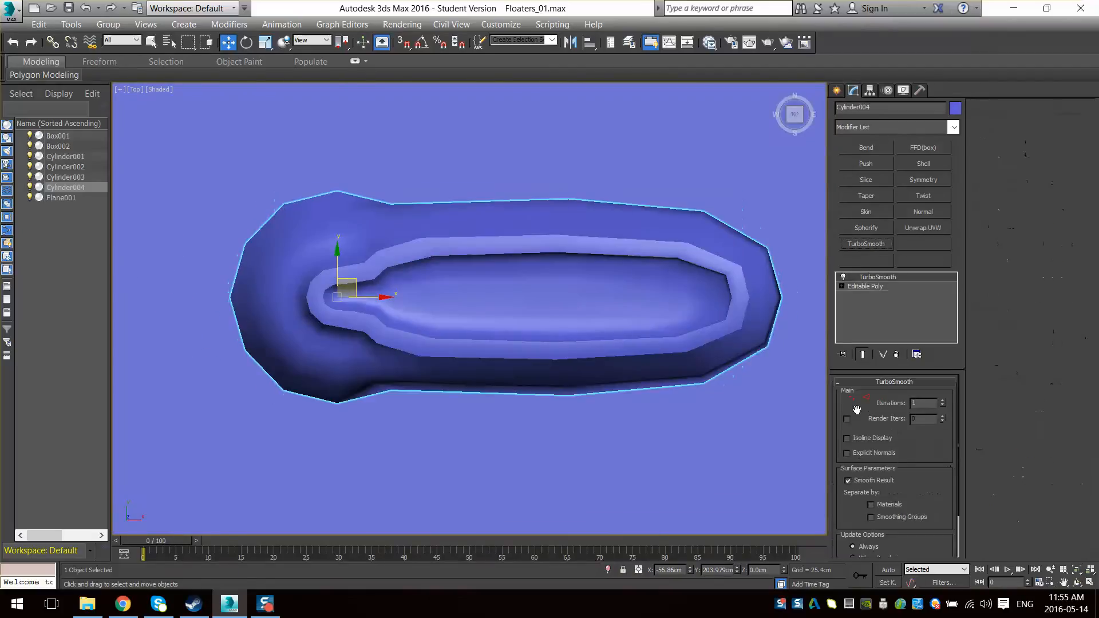
click(942, 401)
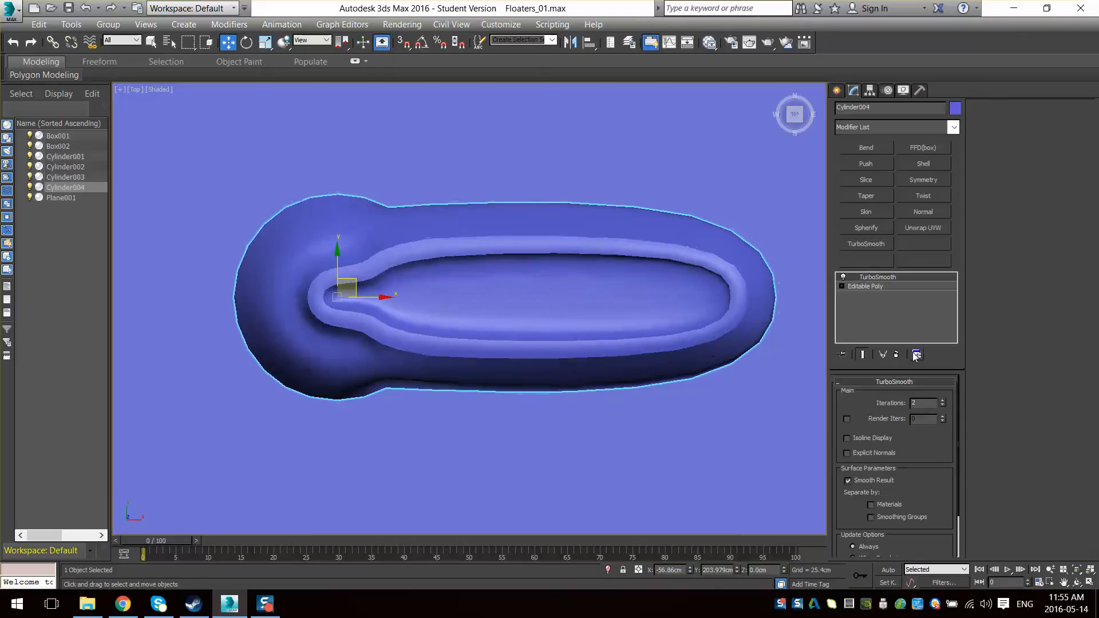
click(916, 353)
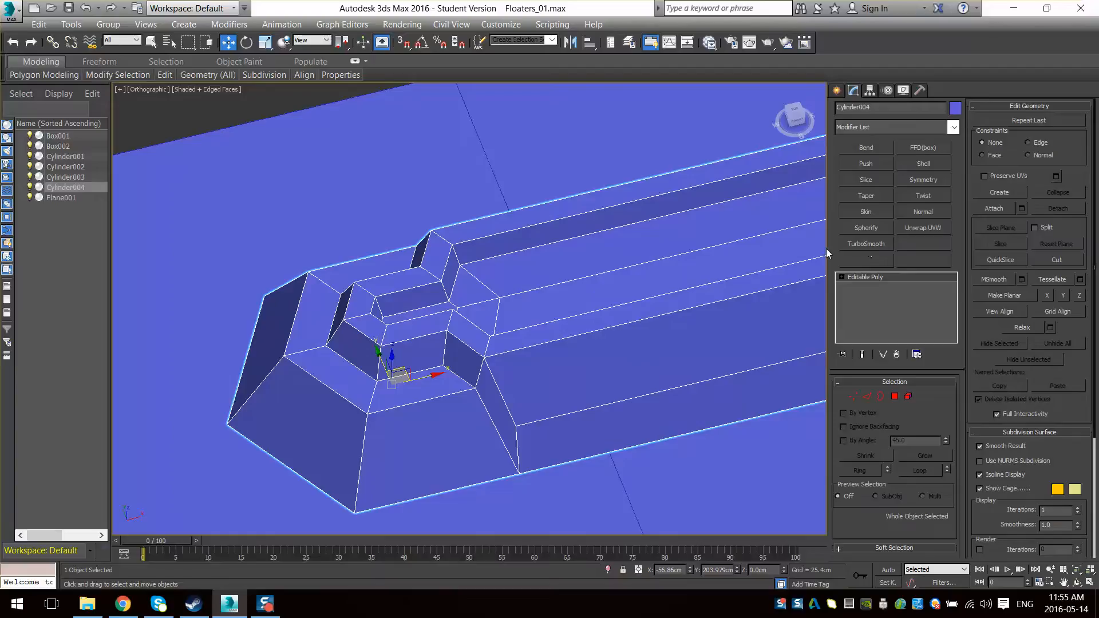
- Reapply TurboSmooth at 1 iteration, isolate the hull and return to its base Editable Poly
click(865, 243)
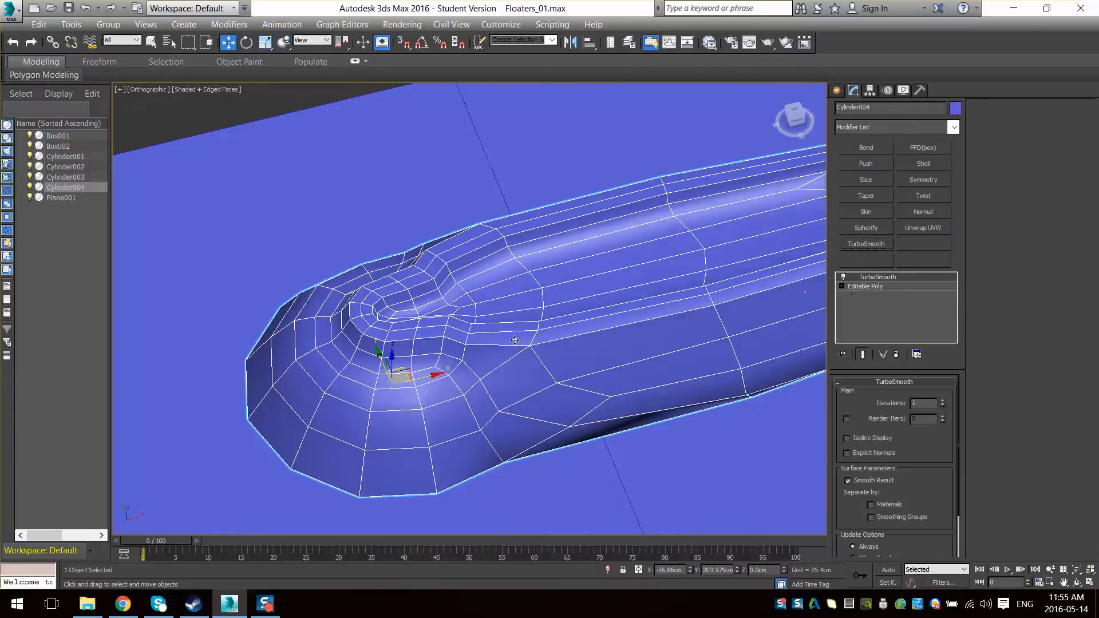
right_click(515, 341)
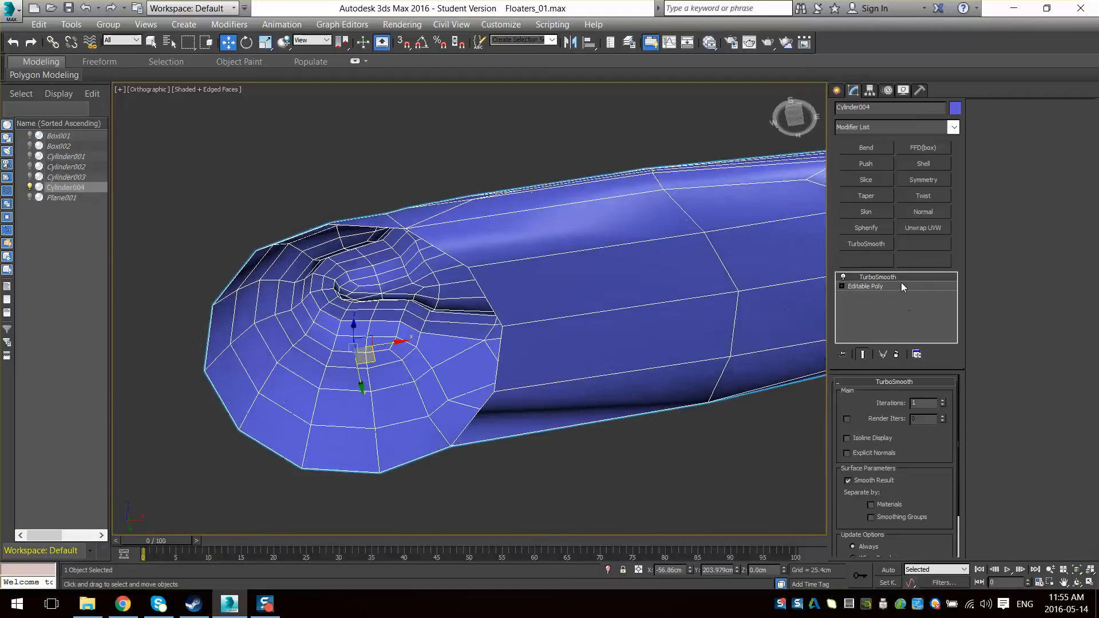
click(866, 286)
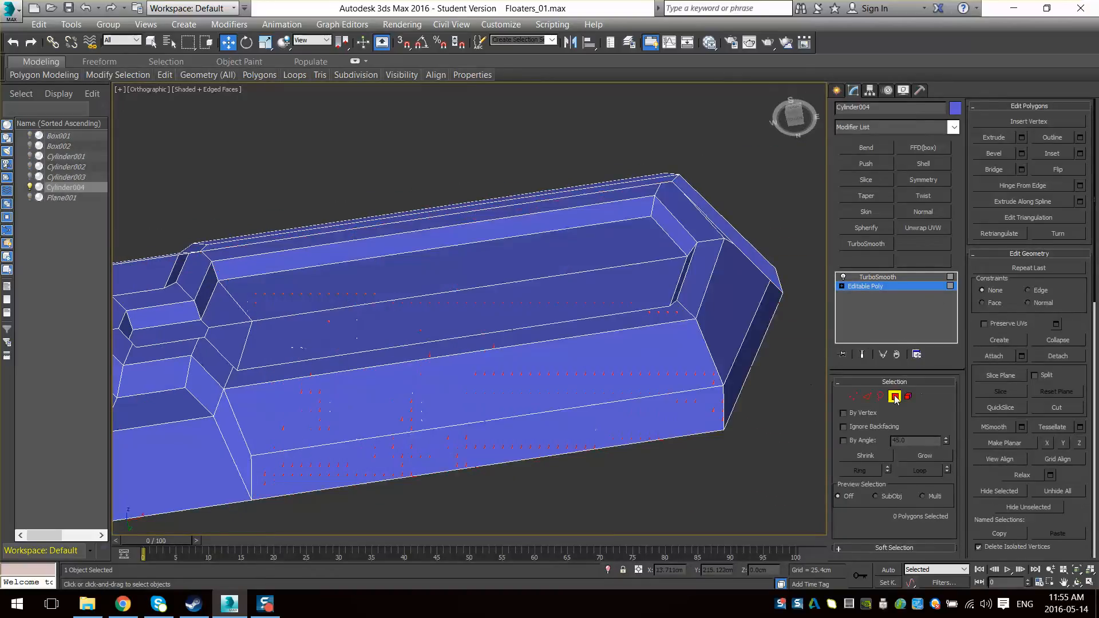
click(875, 275)
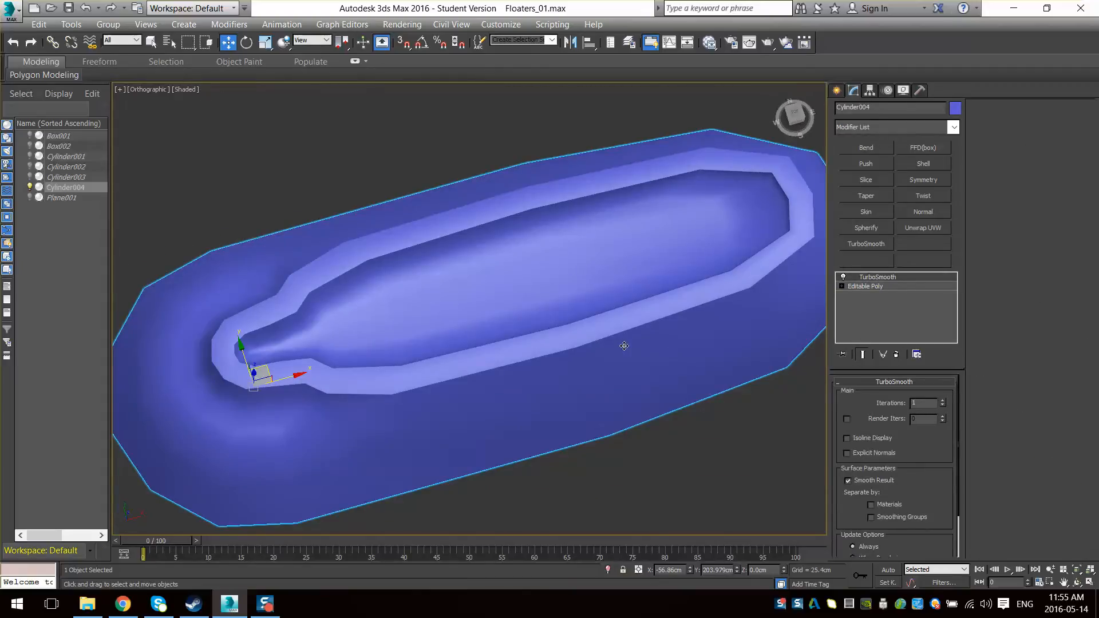
- With Show End Result on, crease the hull's long outer edge loops to 0.67
click(865, 287)
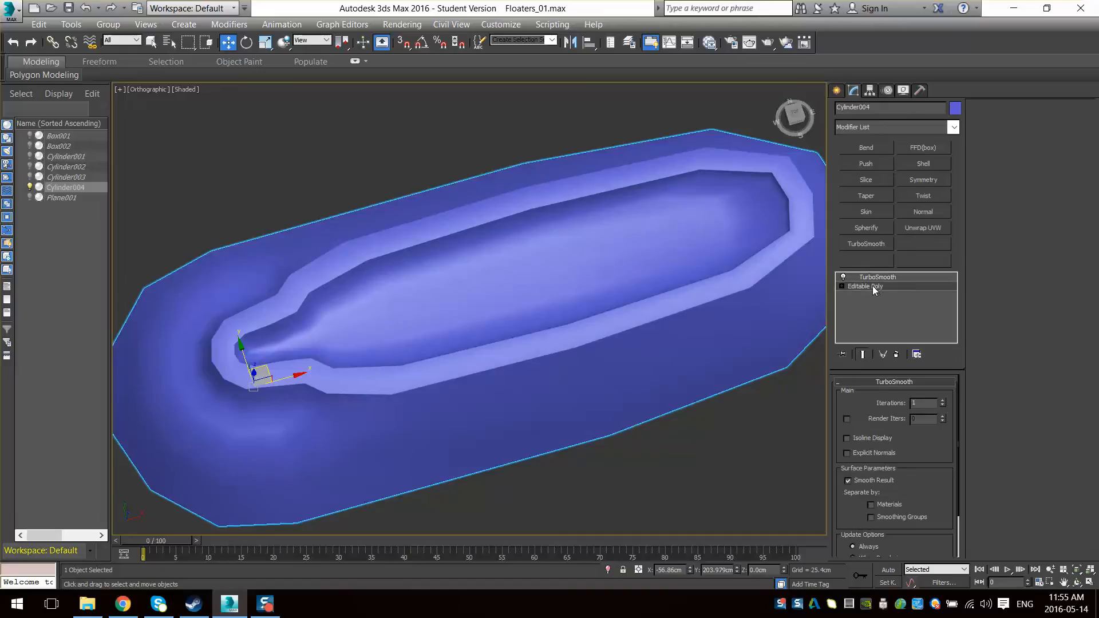
click(862, 353)
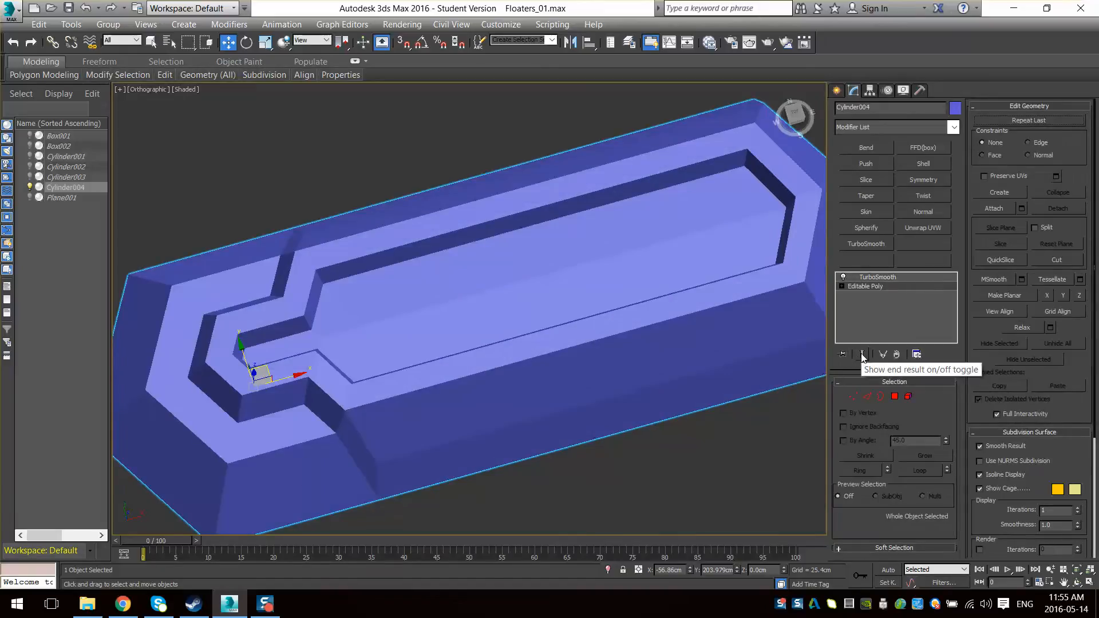
click(862, 354)
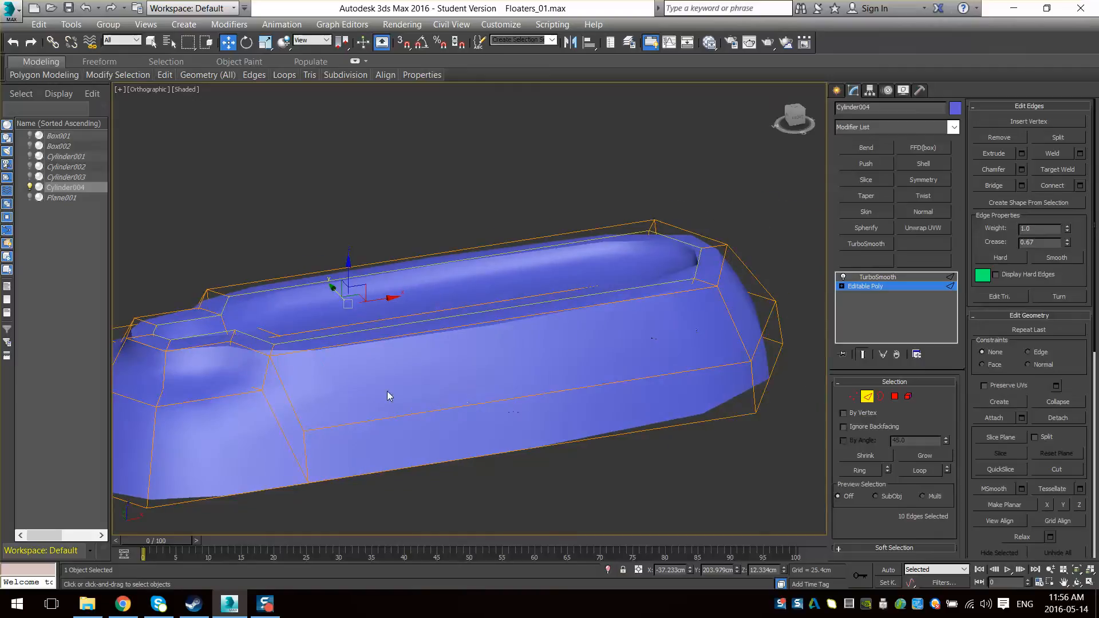
drag(389, 396, 718, 393)
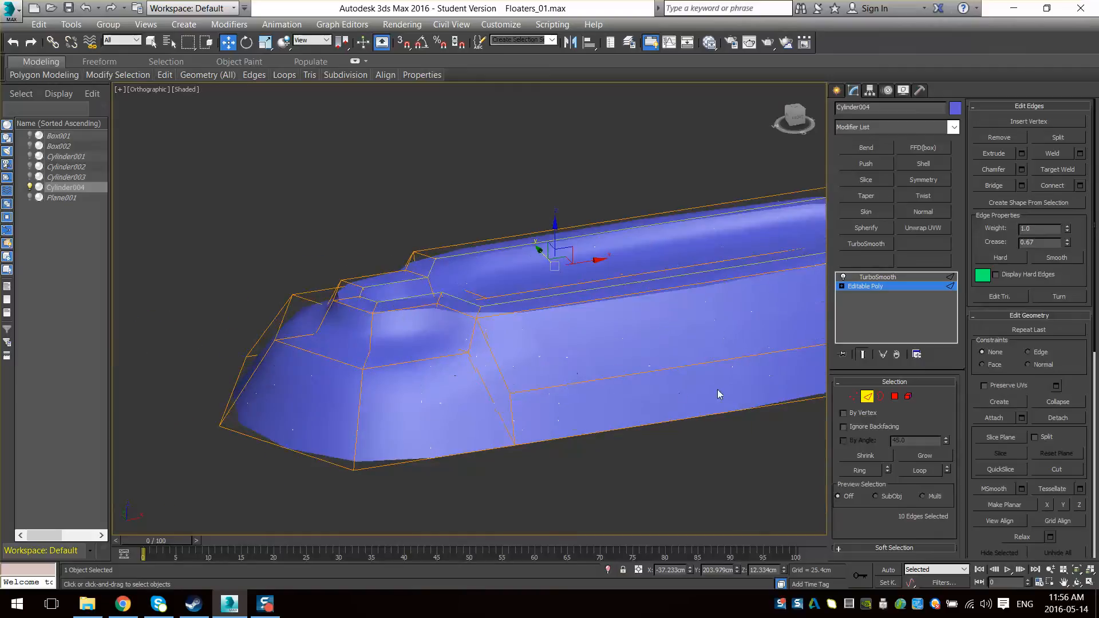
drag(719, 394, 420, 342)
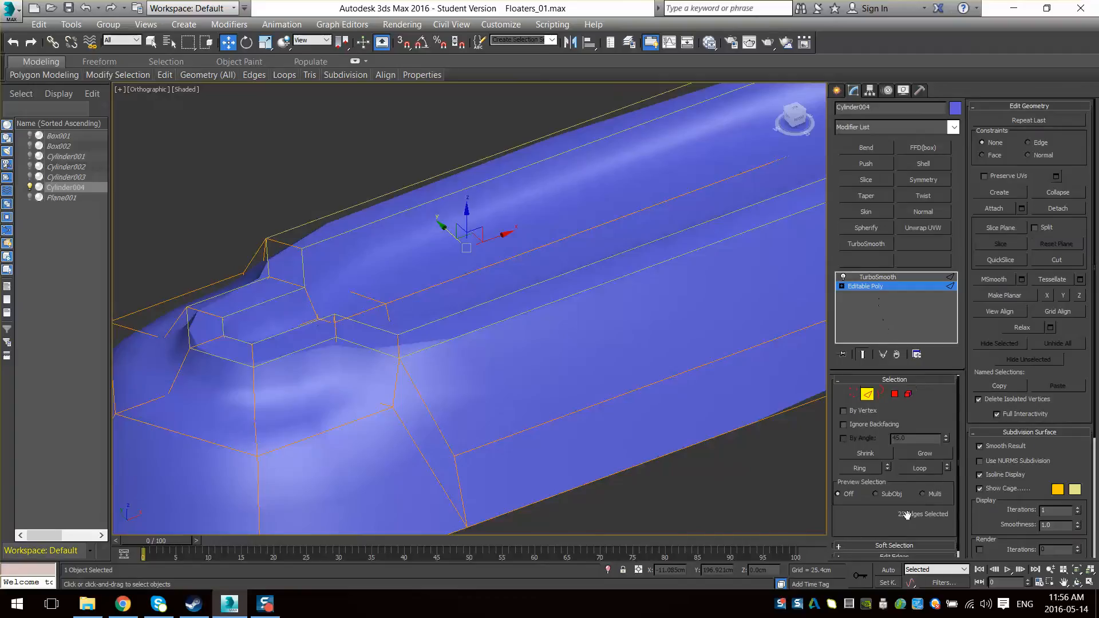
click(881, 395)
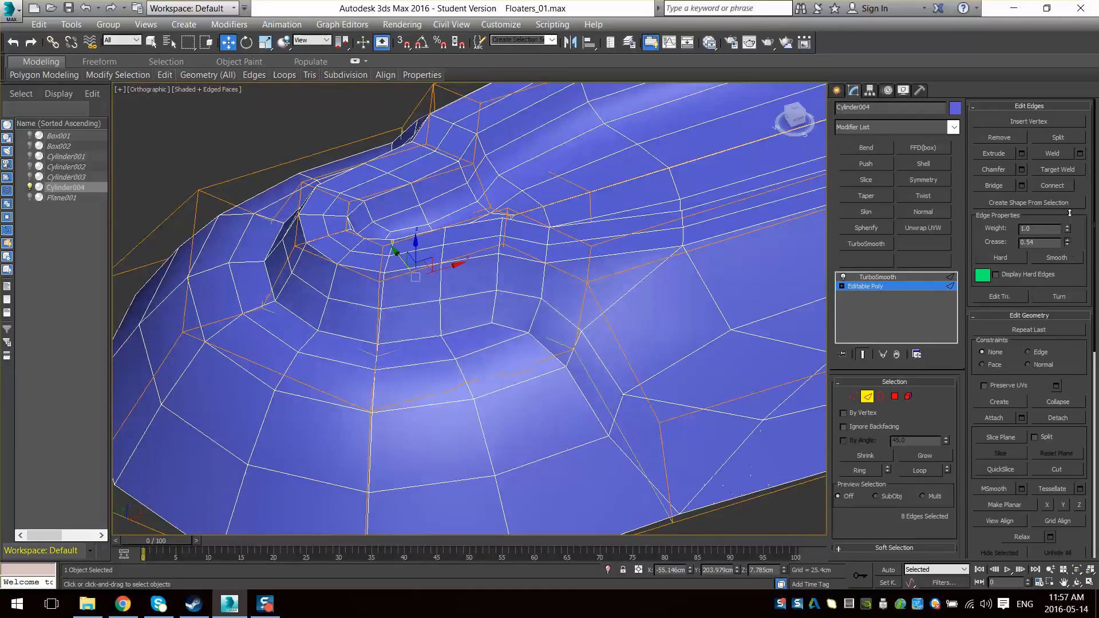
- Crease the inner channel edges to 0.7 and inspect the smoothed front end
drag(1040, 241, 1041, 224)
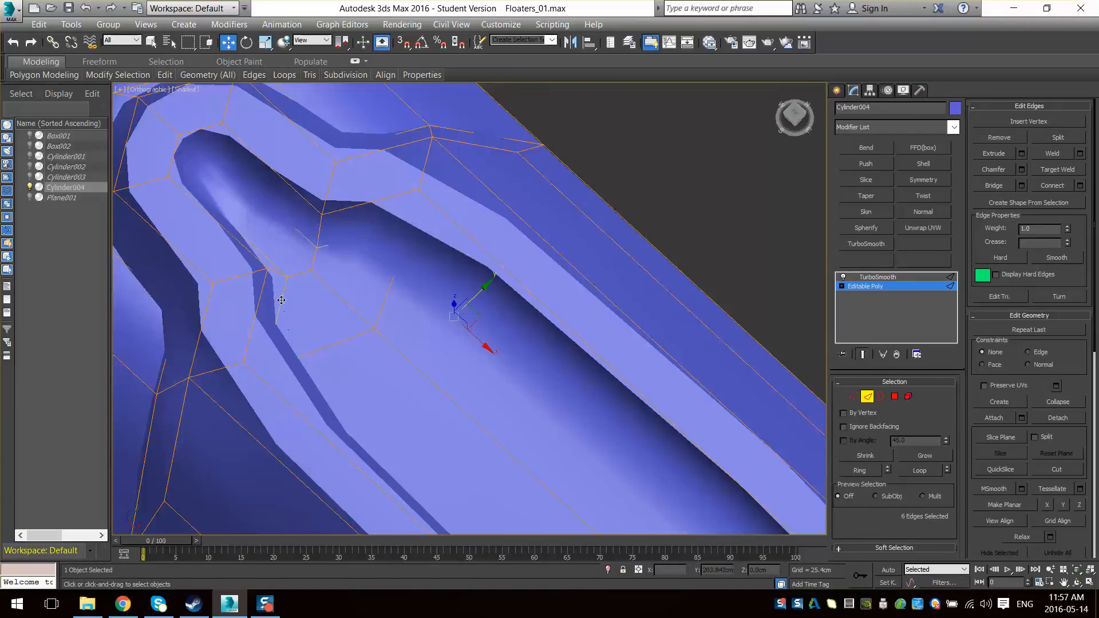
key(f3)
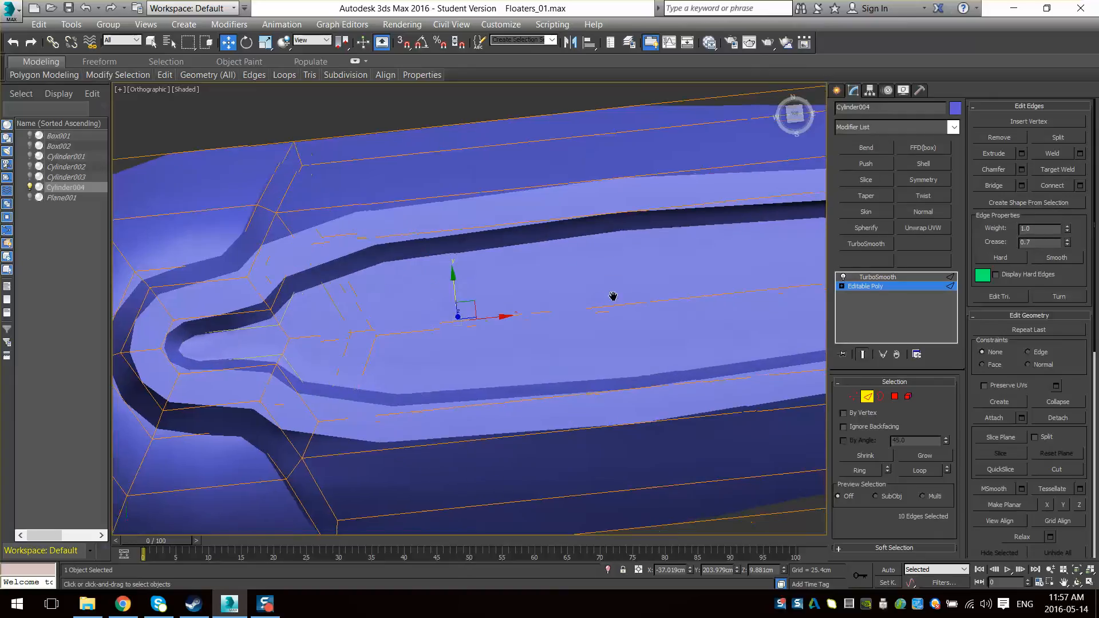
drag(614, 295, 567, 429)
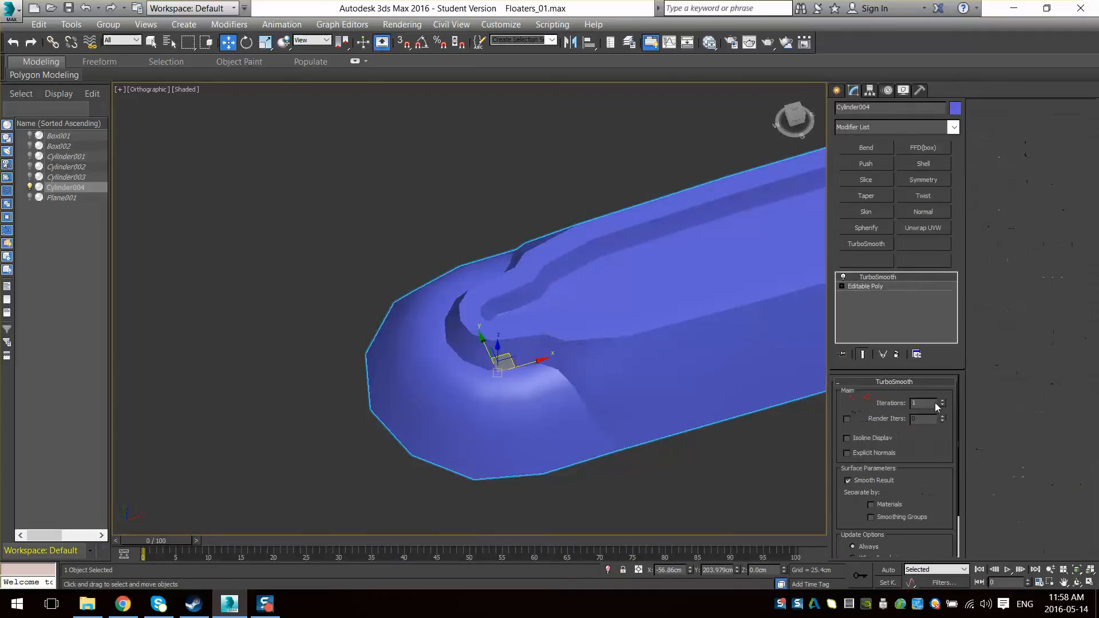
- Add a second TurboSmooth at 2 iterations above the first on the hull
click(942, 401)
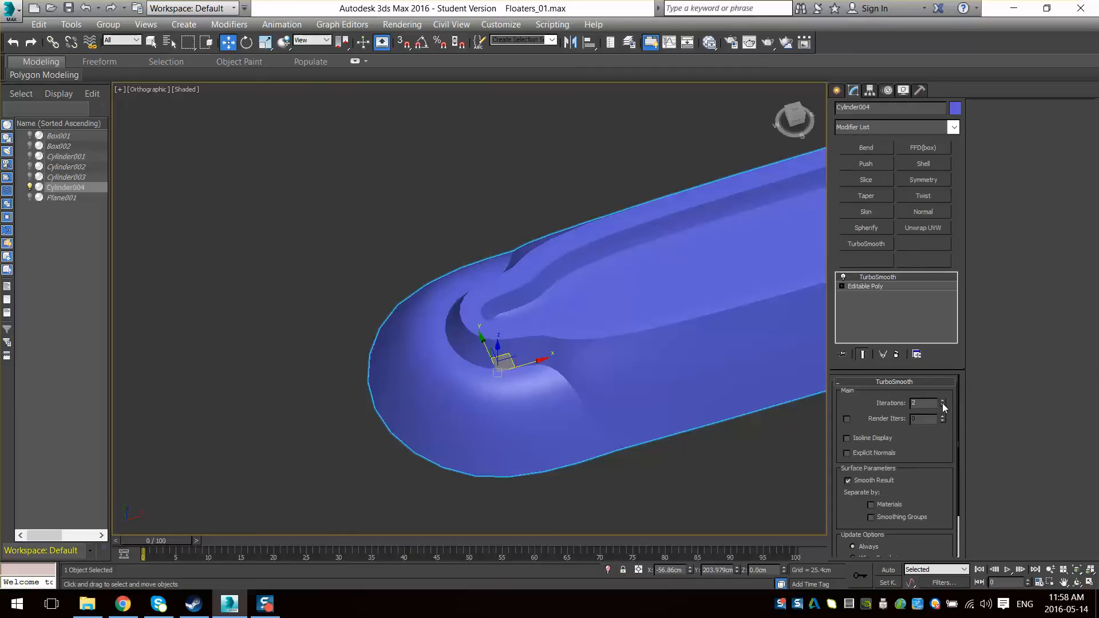
click(865, 243)
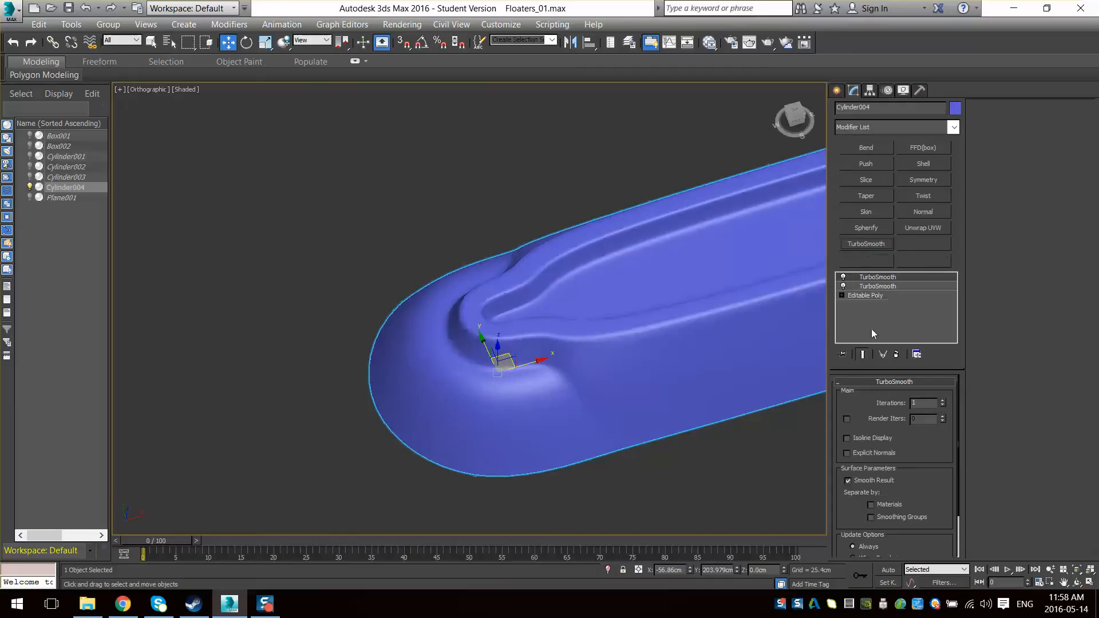
key(F4)
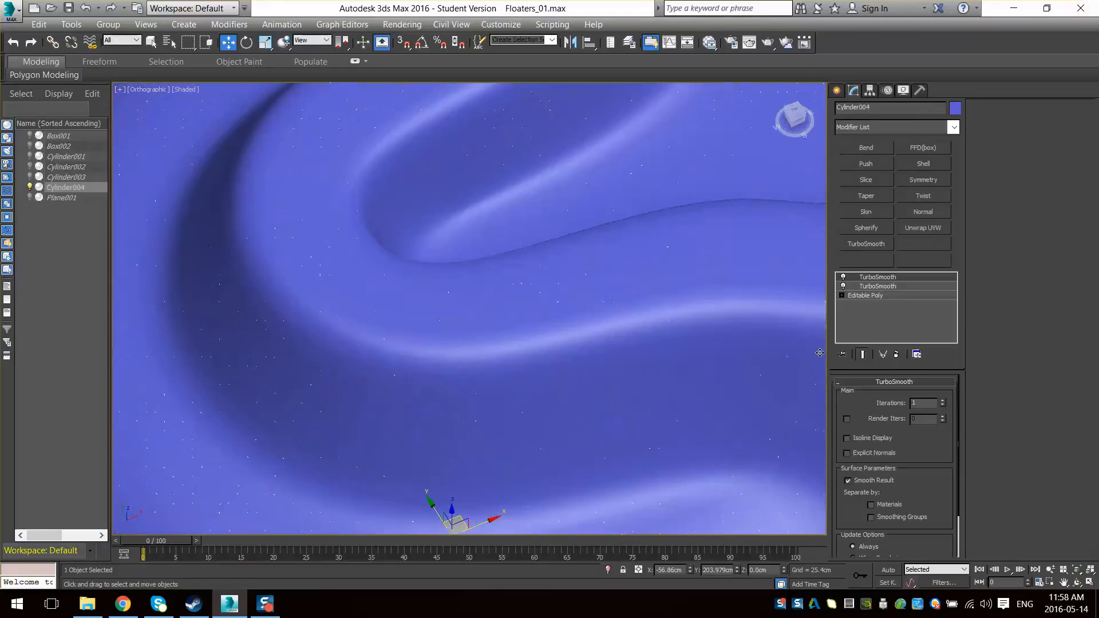
click(944, 401)
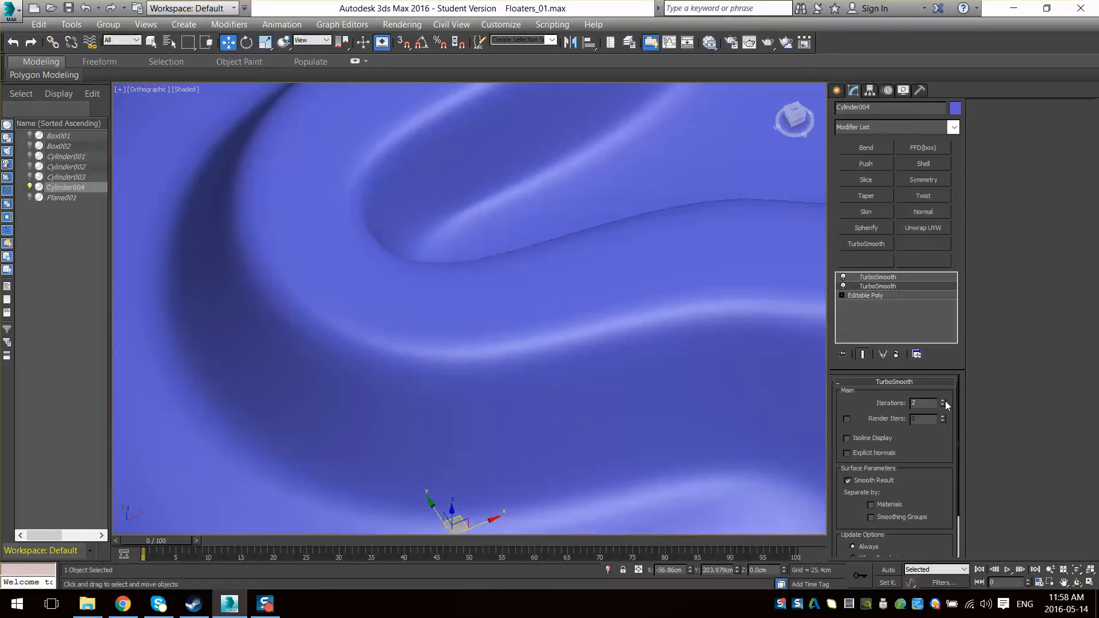
click(943, 401)
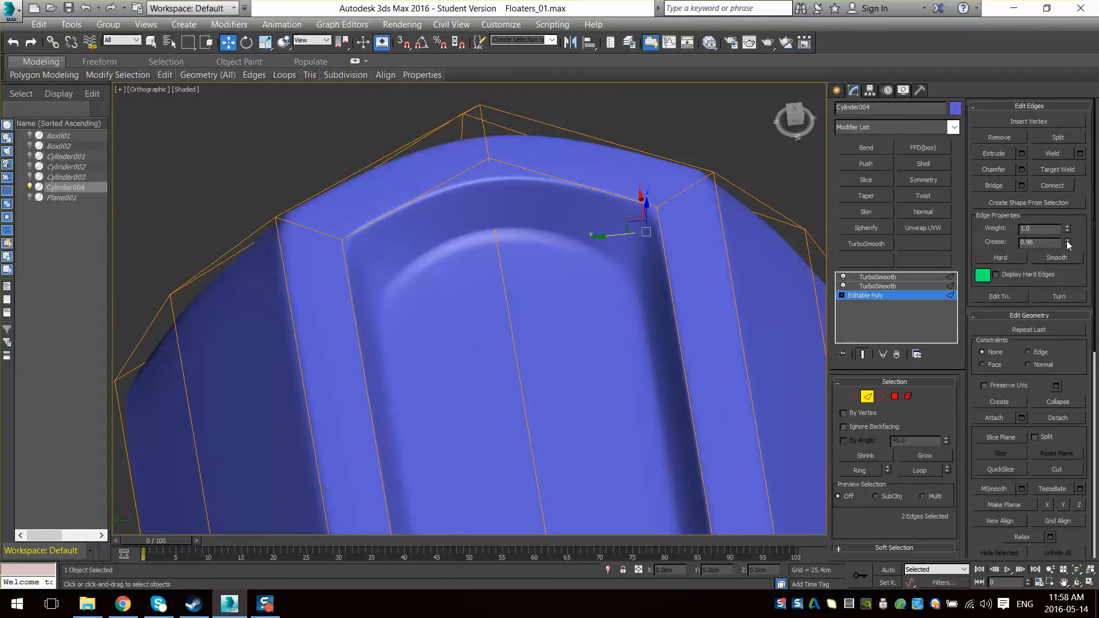
- Lower the end-edge crease to 0.95 and select the inner recess rim edges
drag(1063, 241, 1064, 252)
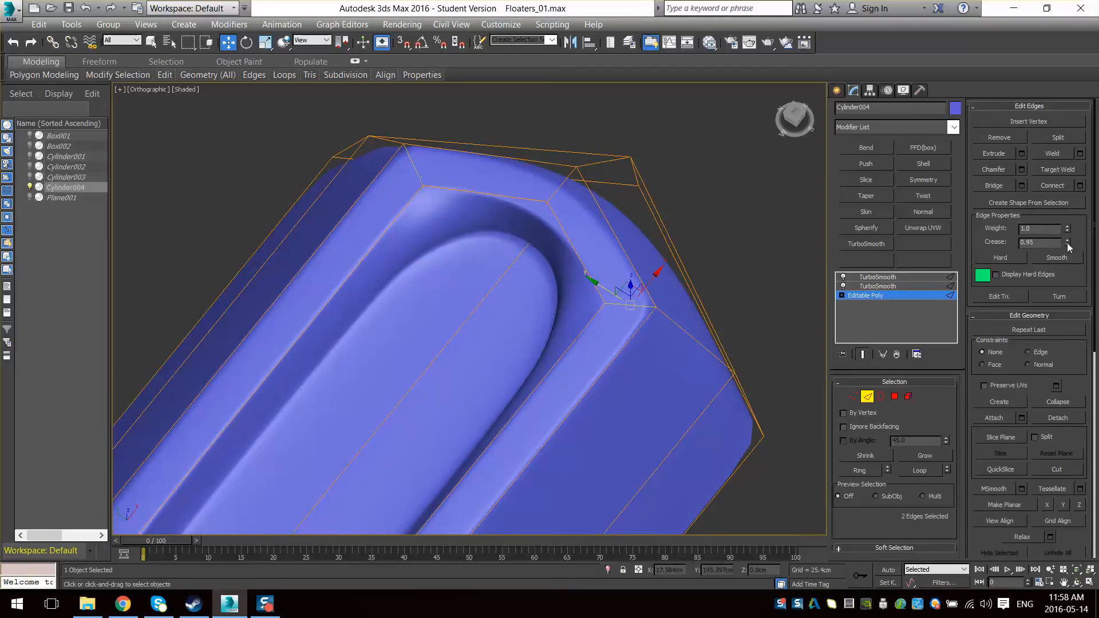
drag(1067, 241, 1068, 247)
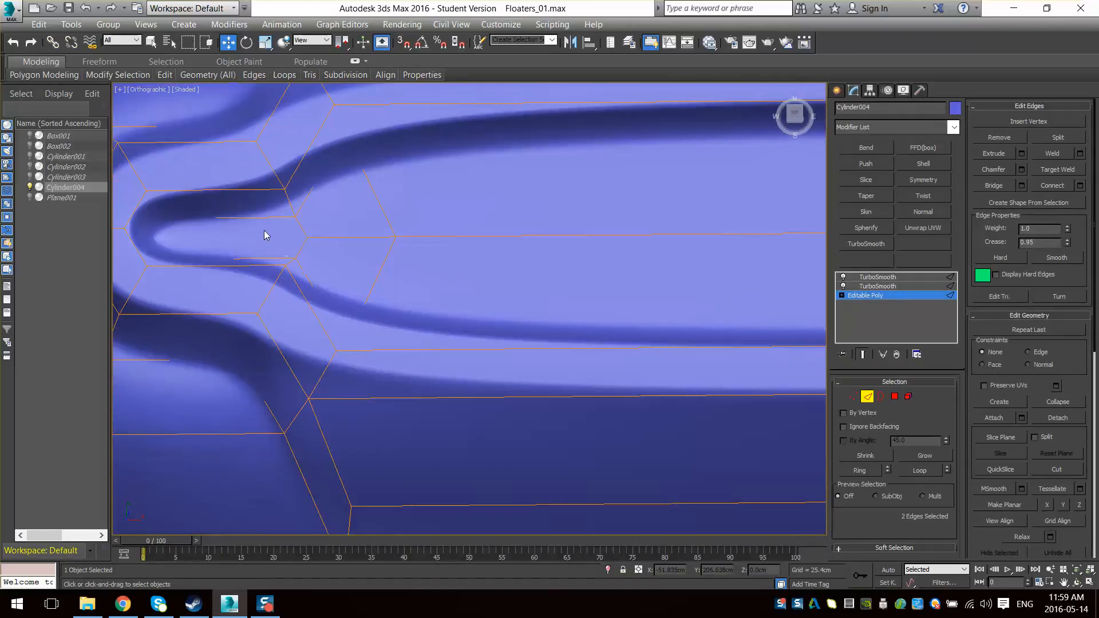
click(894, 397)
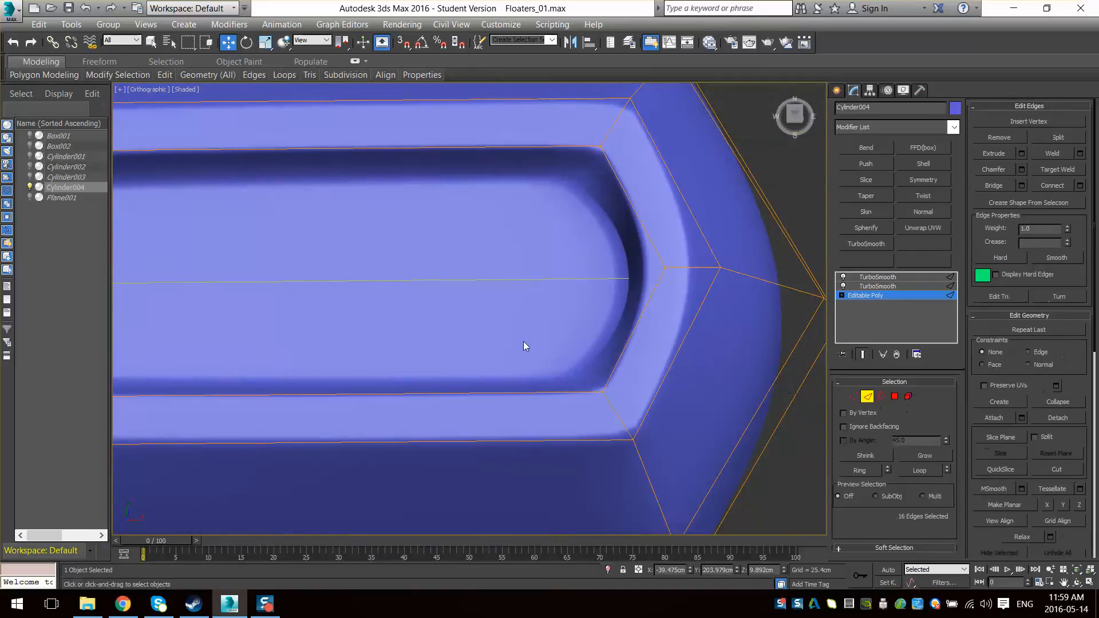
scroll(down, 3)
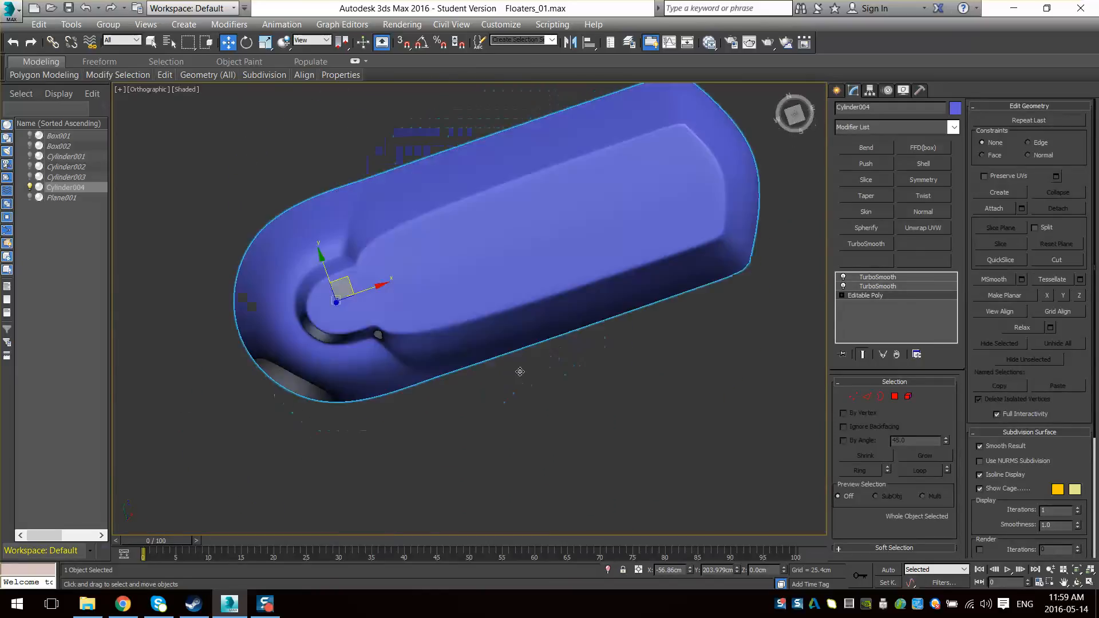
drag(519, 371, 539, 342)
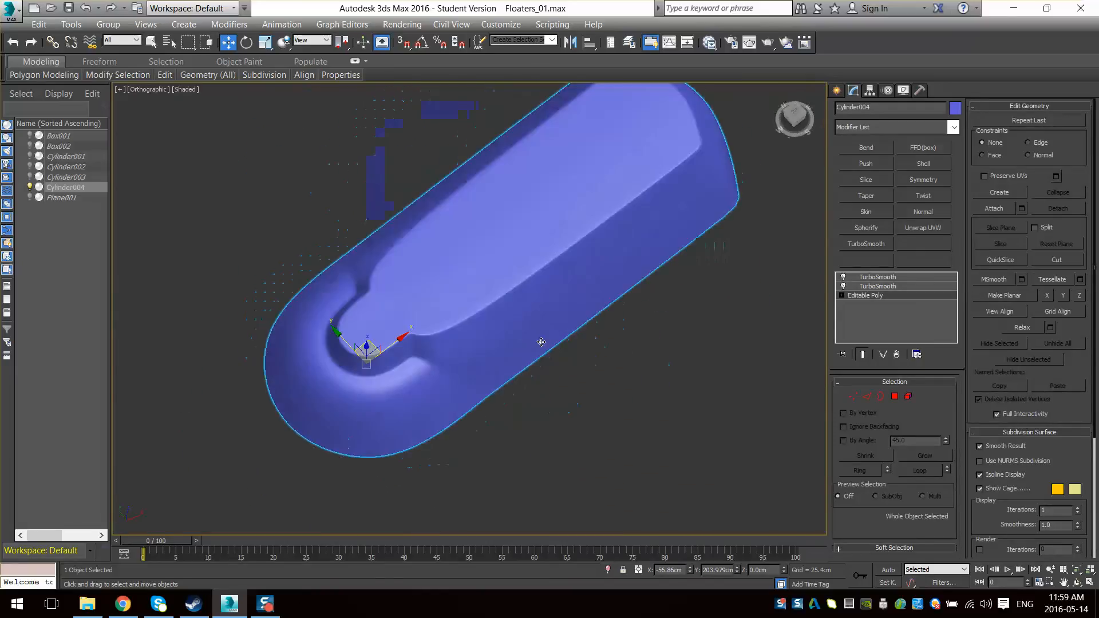
drag(542, 341, 481, 363)
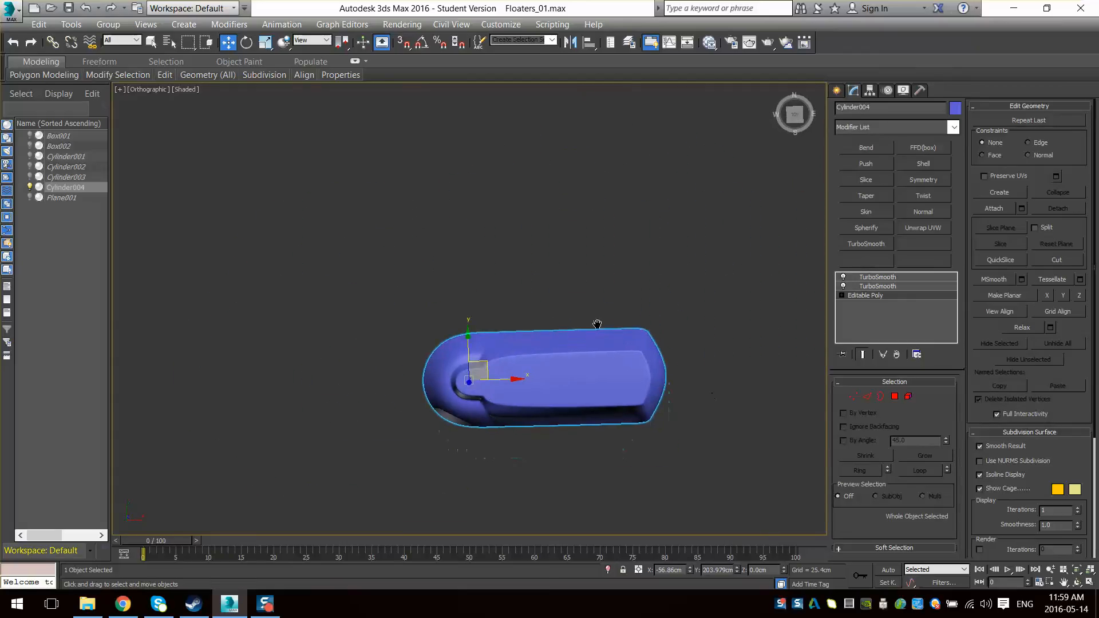
- Place TurboSmoothed hexagonal bolts Cylinder005–007 on the hull's raised panel
scroll(down, 3)
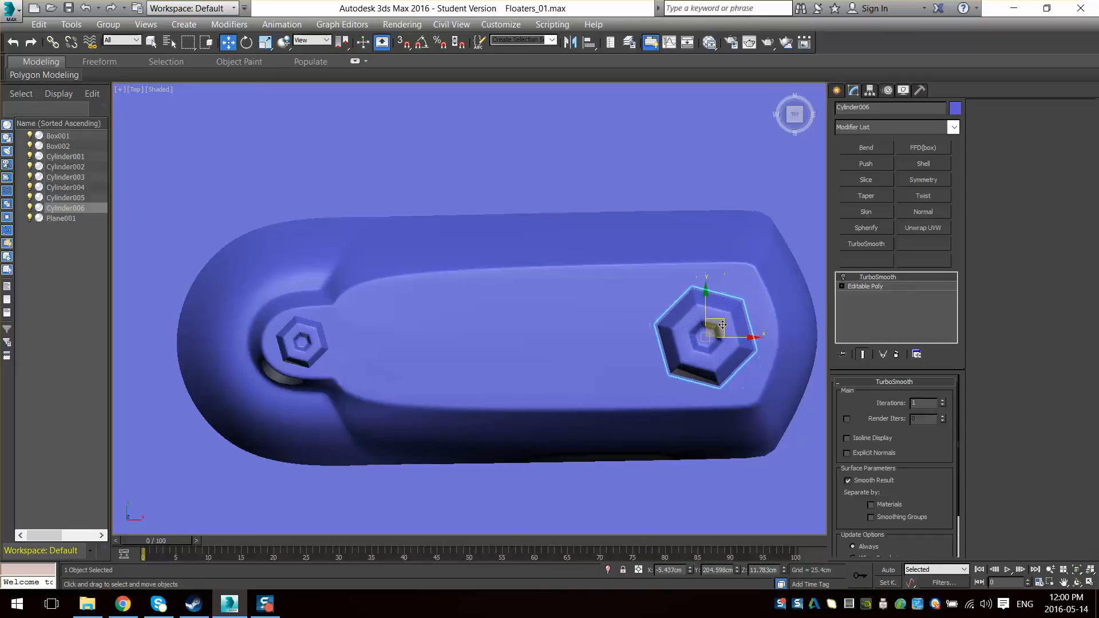
click(243, 42)
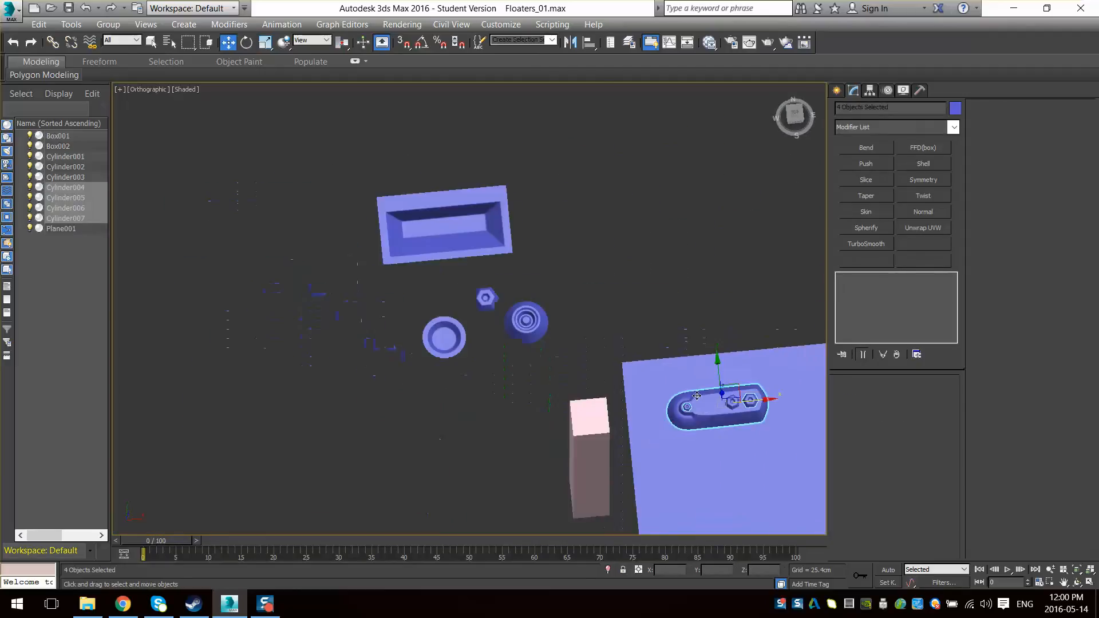
- Create Box003 as an editable-poly inset panel sitting on Plane001
drag(697, 396, 341, 284)
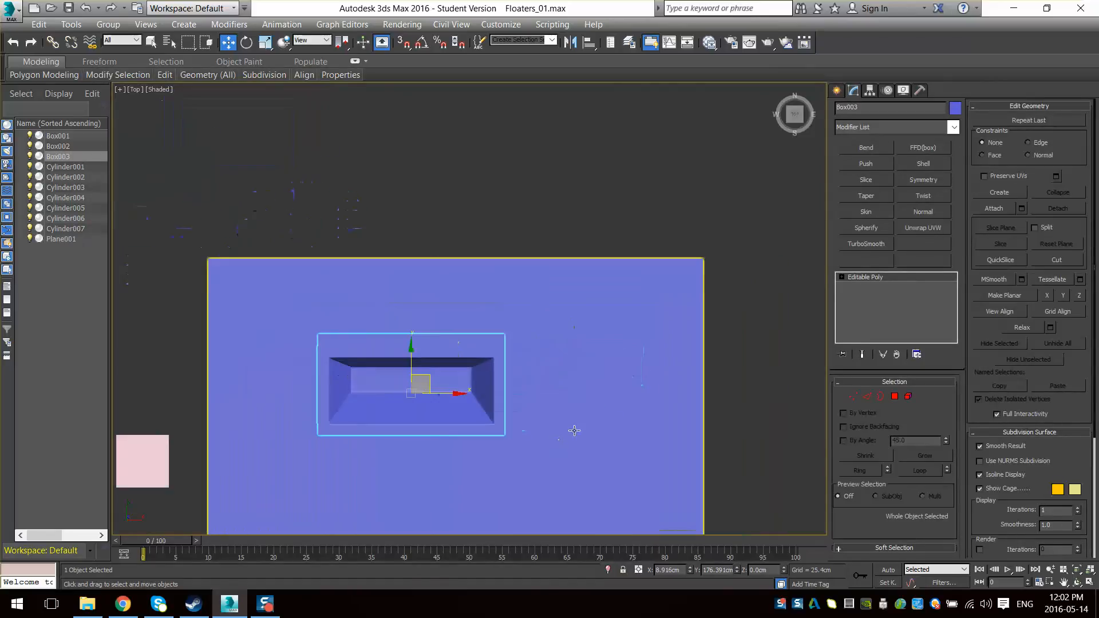
- Add a Symmetry modifier on X to Box003, trial-rotate its mirror gizmo, then reset it straight
click(923, 179)
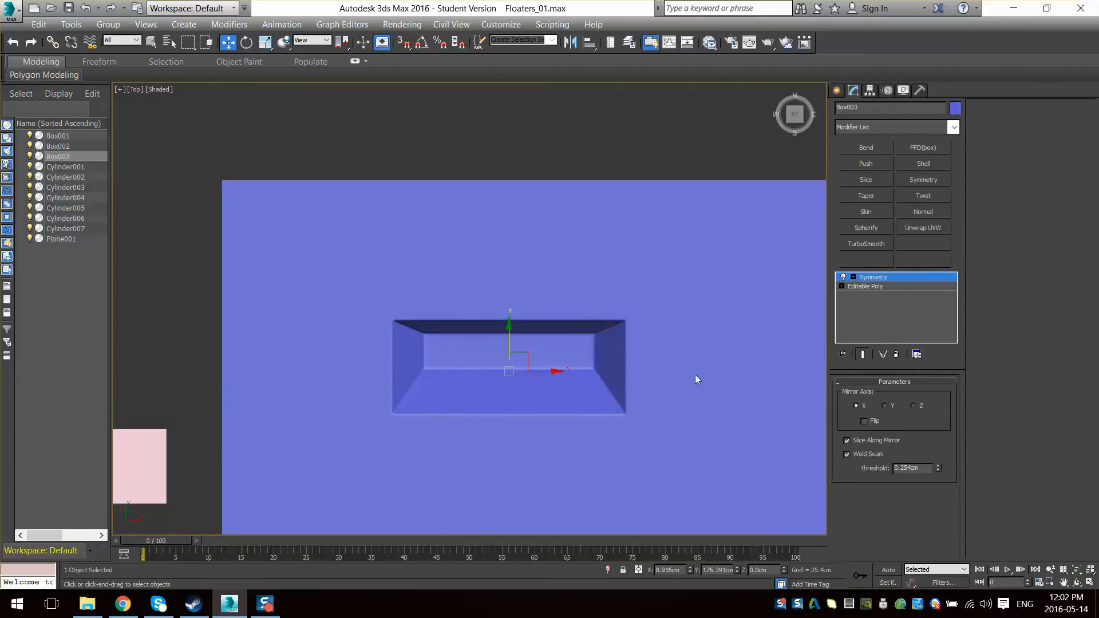
drag(508, 370, 588, 337)
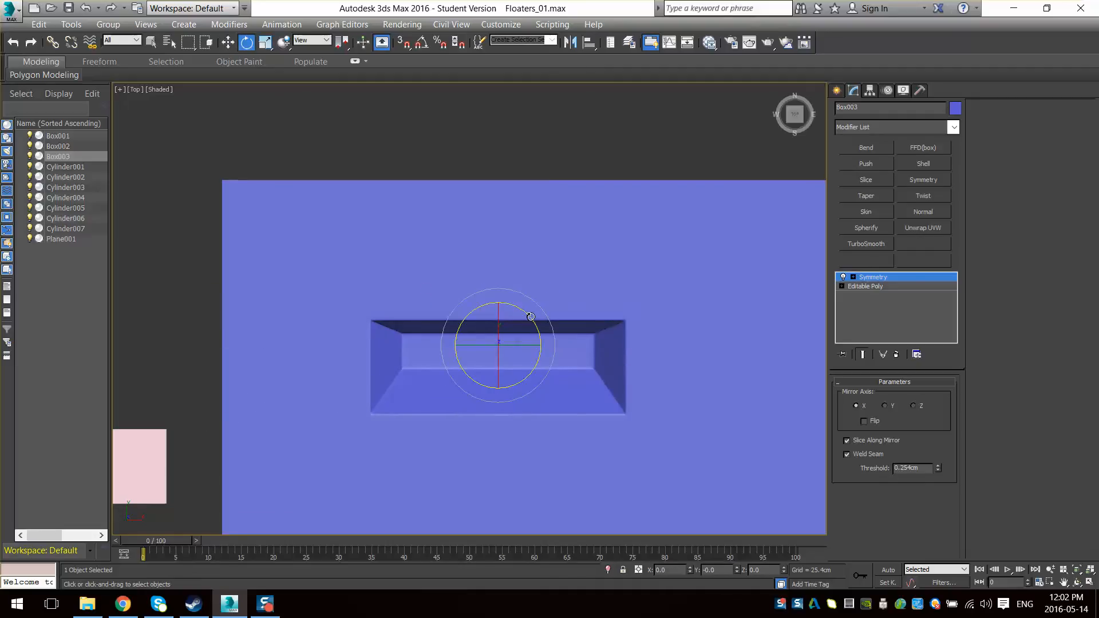
drag(529, 316, 554, 337)
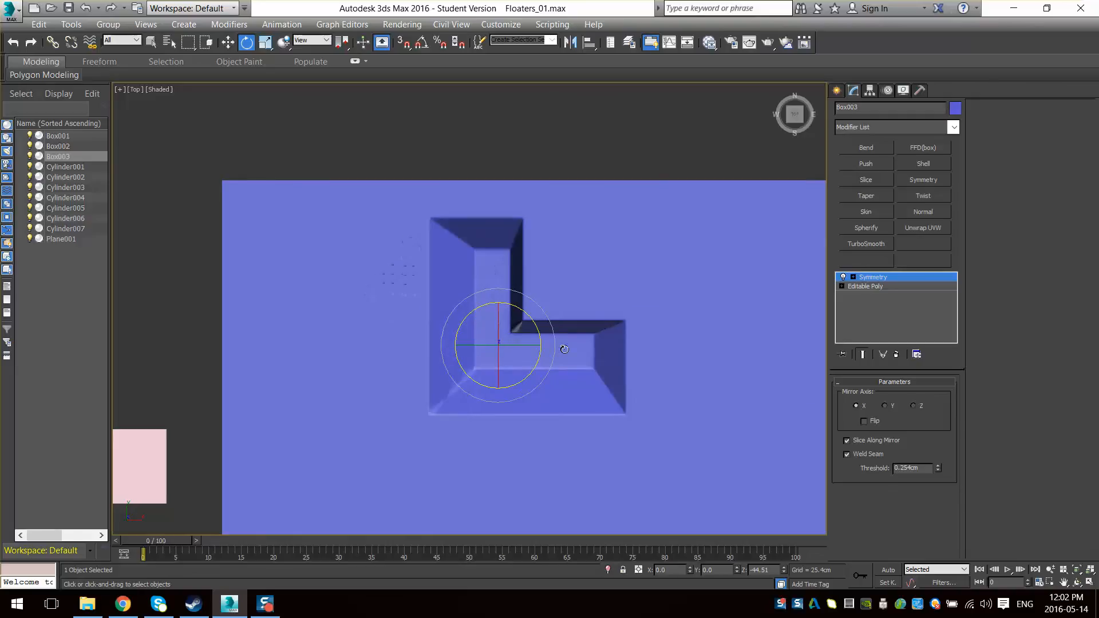
drag(564, 348, 560, 336)
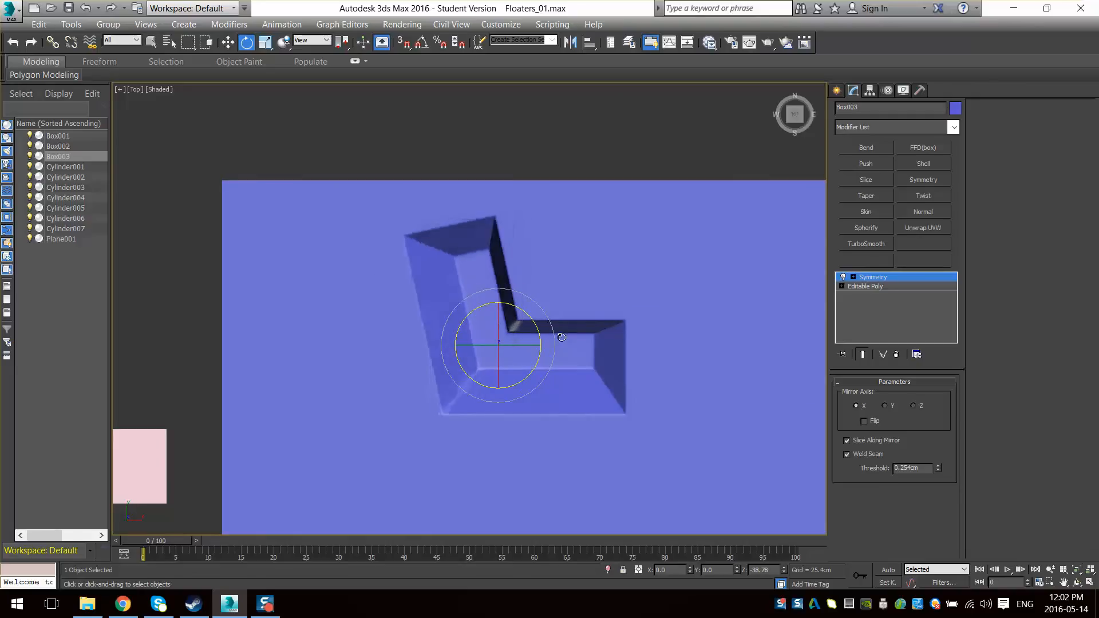
drag(561, 336, 597, 343)
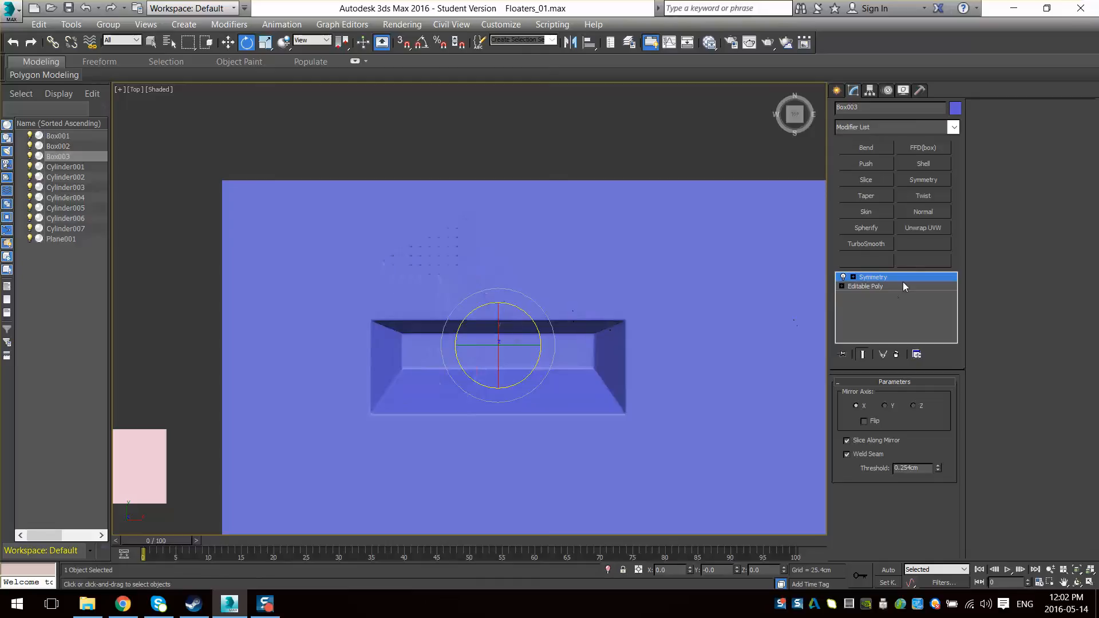
drag(499, 343, 538, 360)
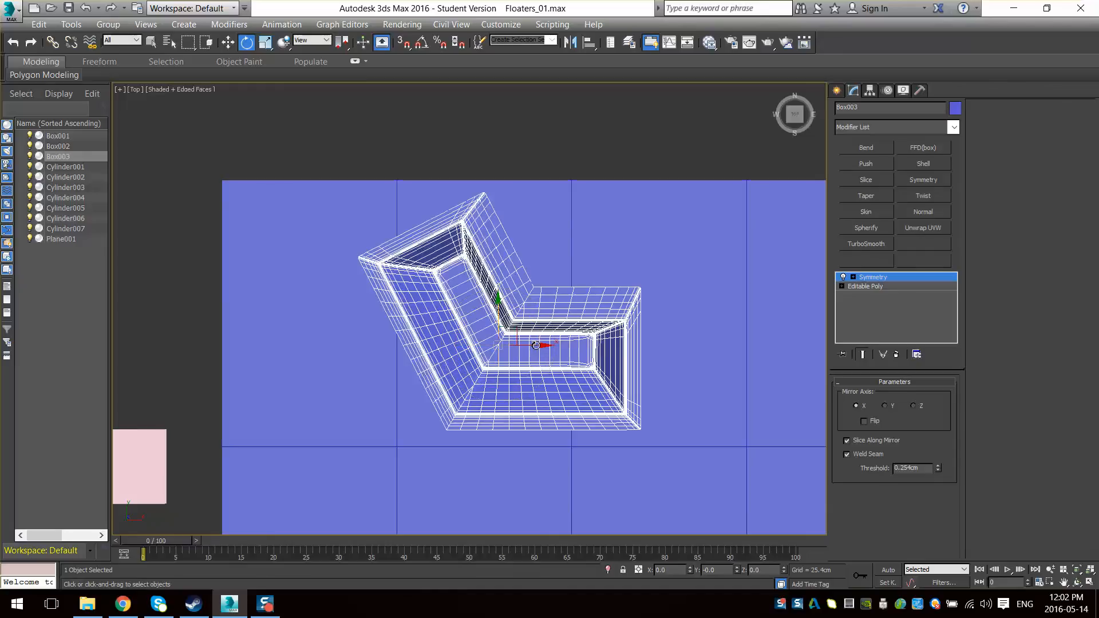
drag(536, 345, 561, 345)
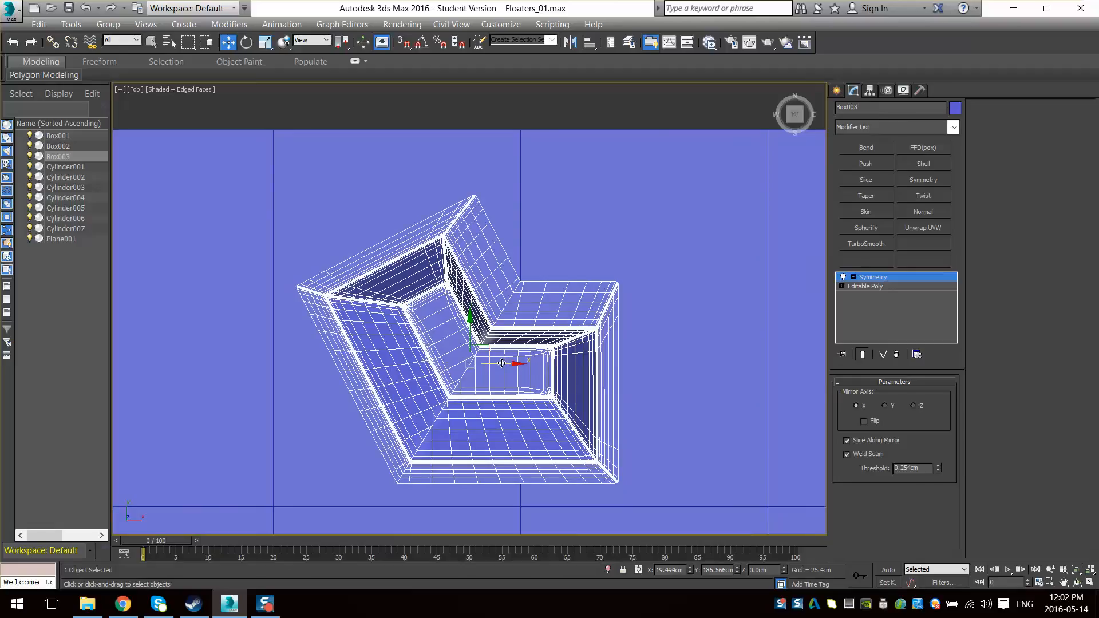
key(F4)
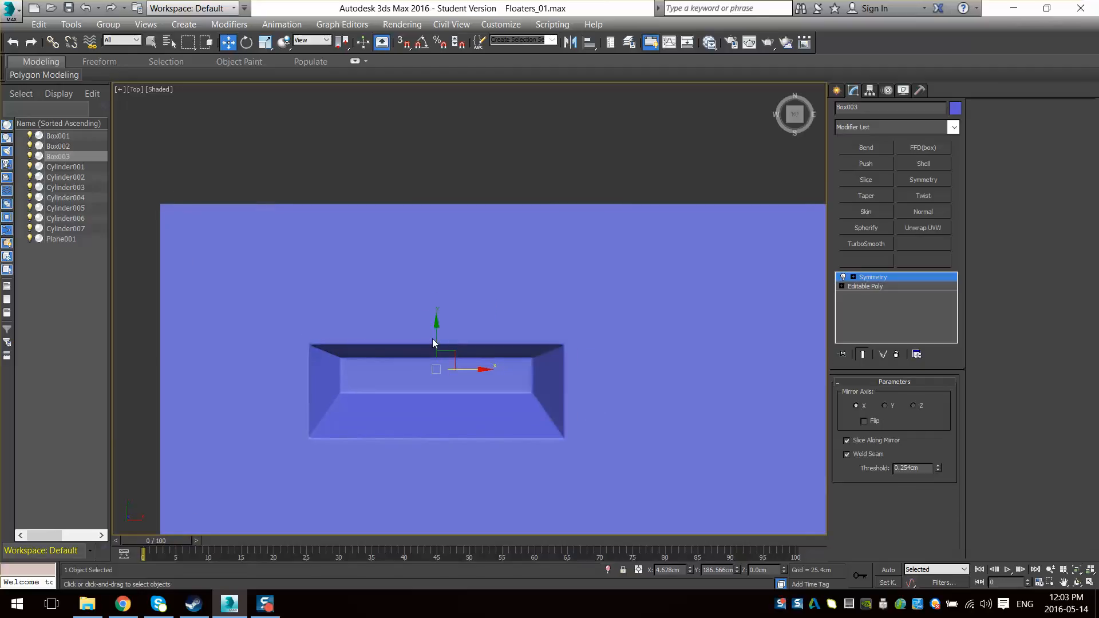
mouse_move(420, 43)
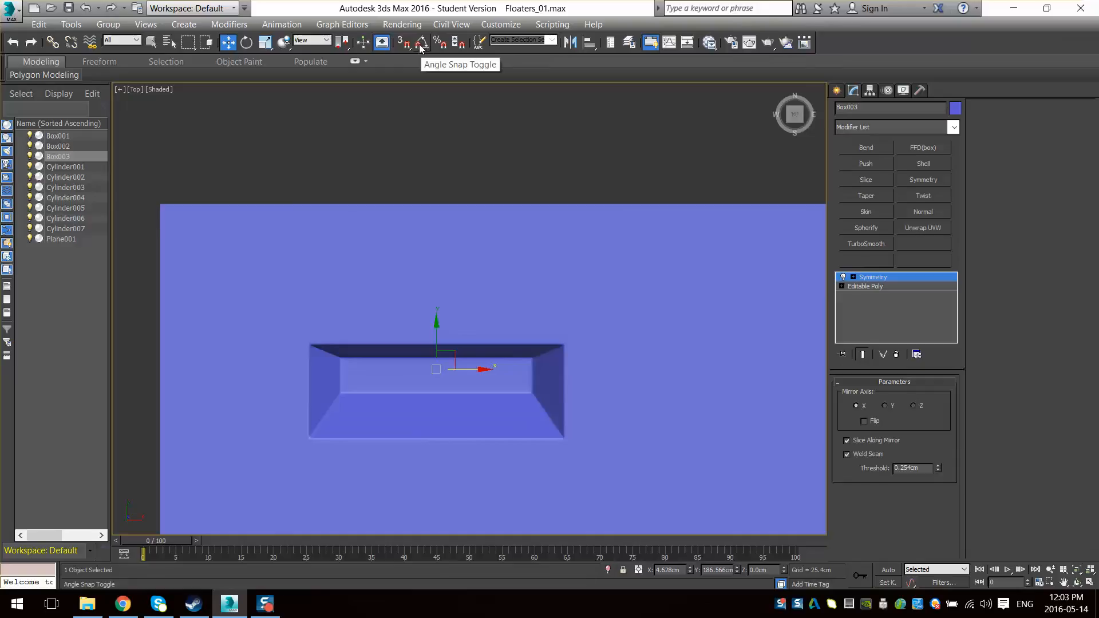
mouse_move(429, 48)
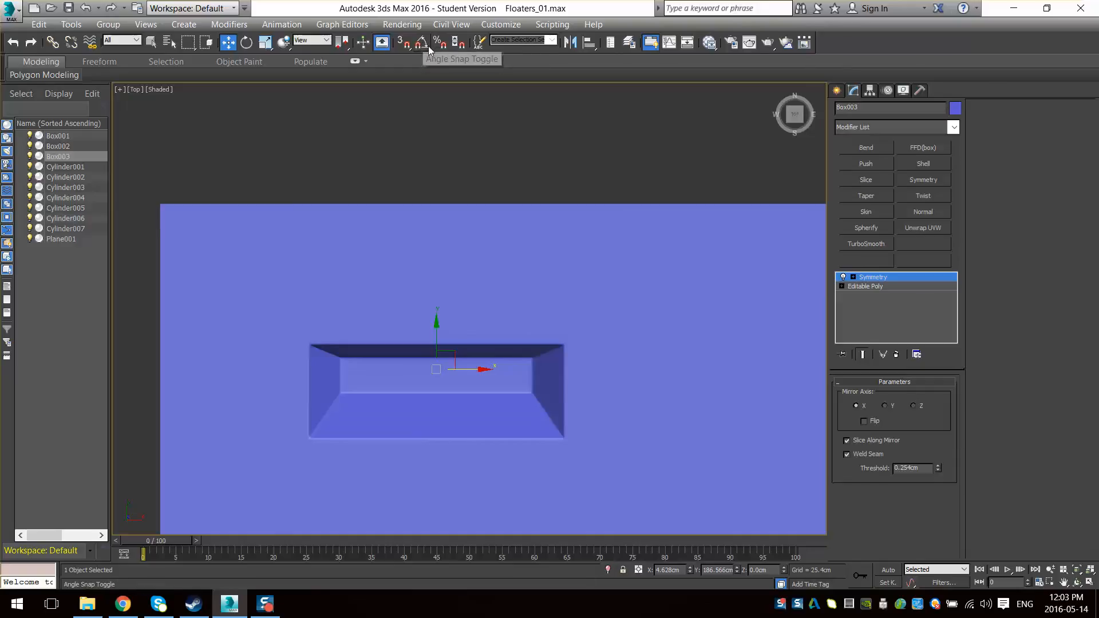
- With Angle Snap on, rotate the Symmetry mirror gizmo -40° around Z into a chevron fold
click(422, 42)
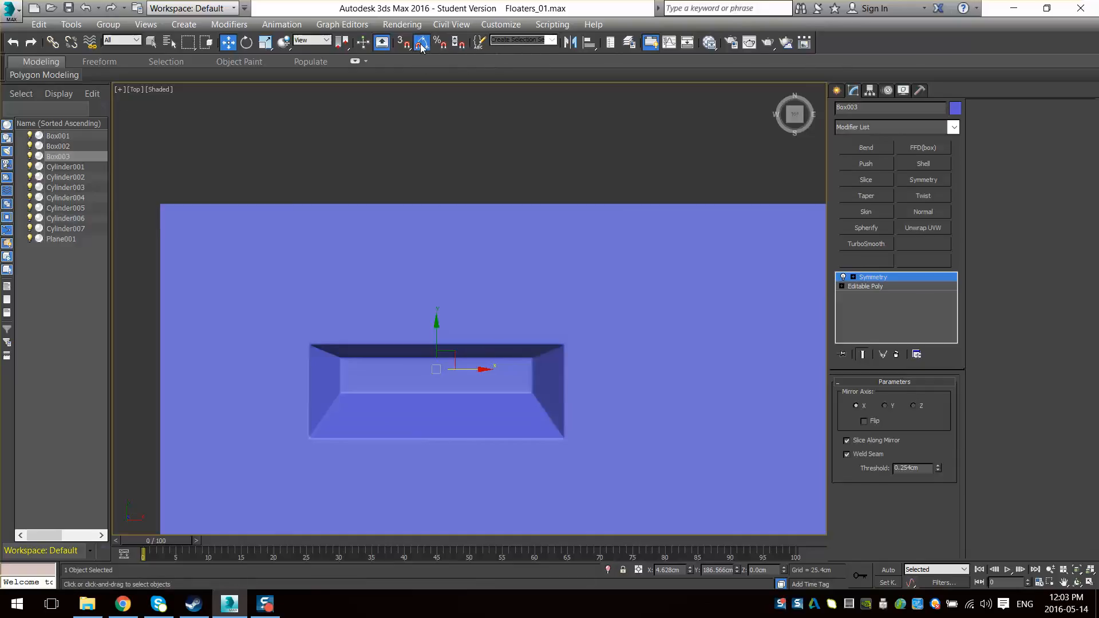
click(420, 42)
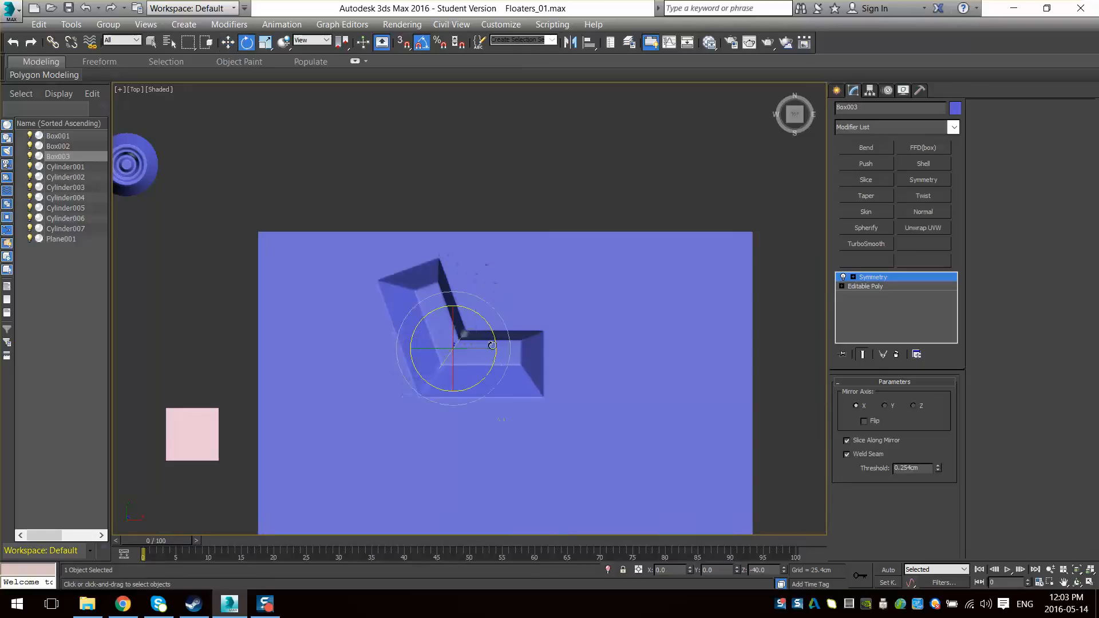
drag(492, 345, 488, 344)
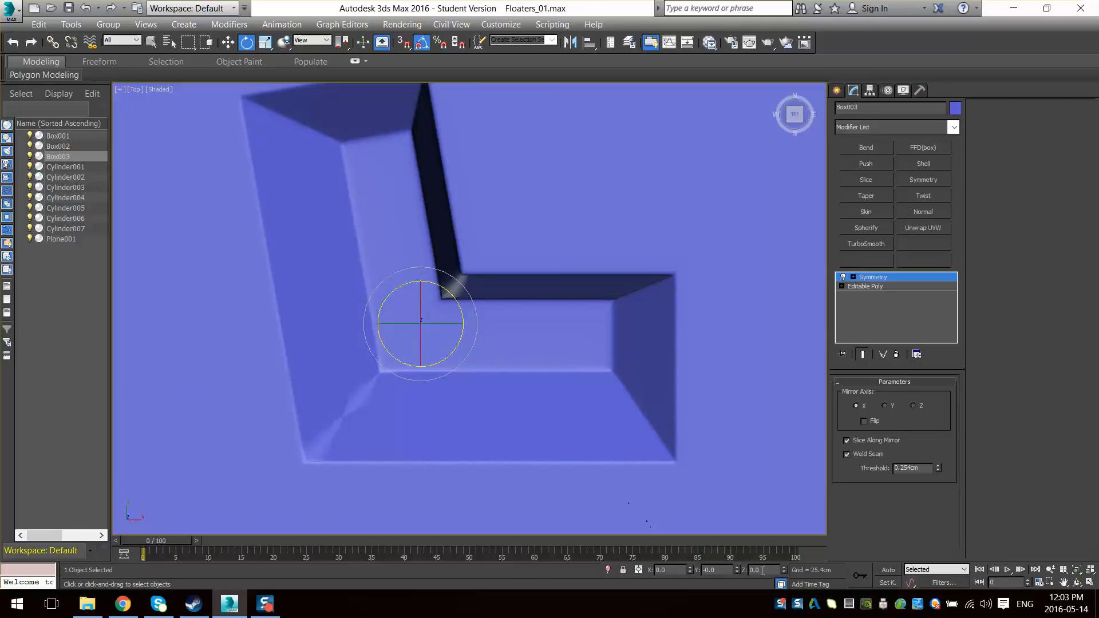
drag(420, 322, 464, 327)
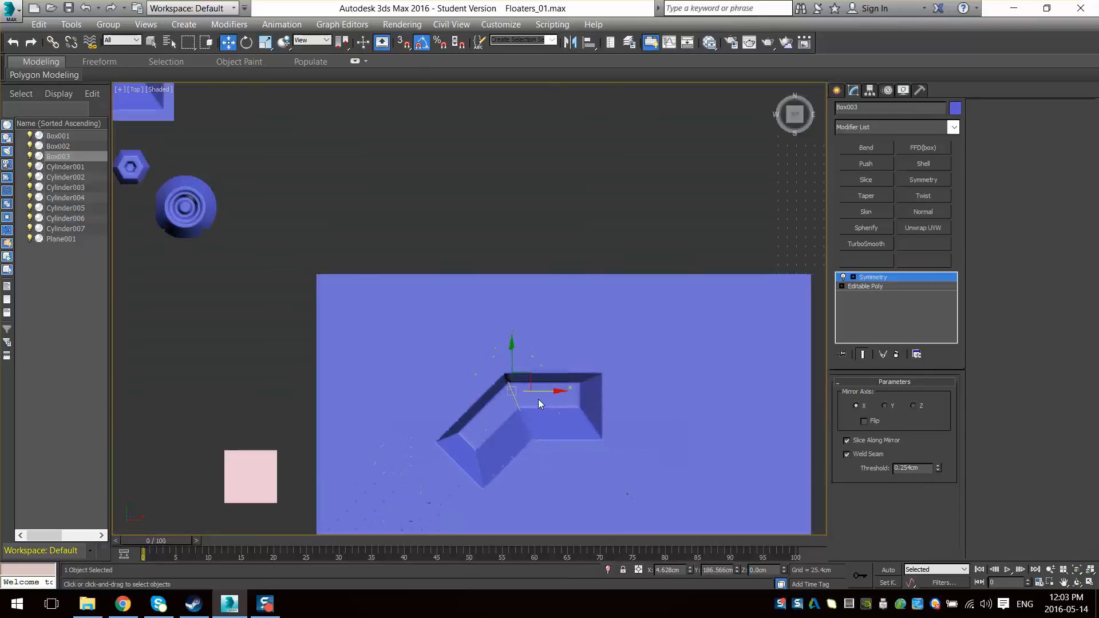
drag(539, 403, 561, 397)
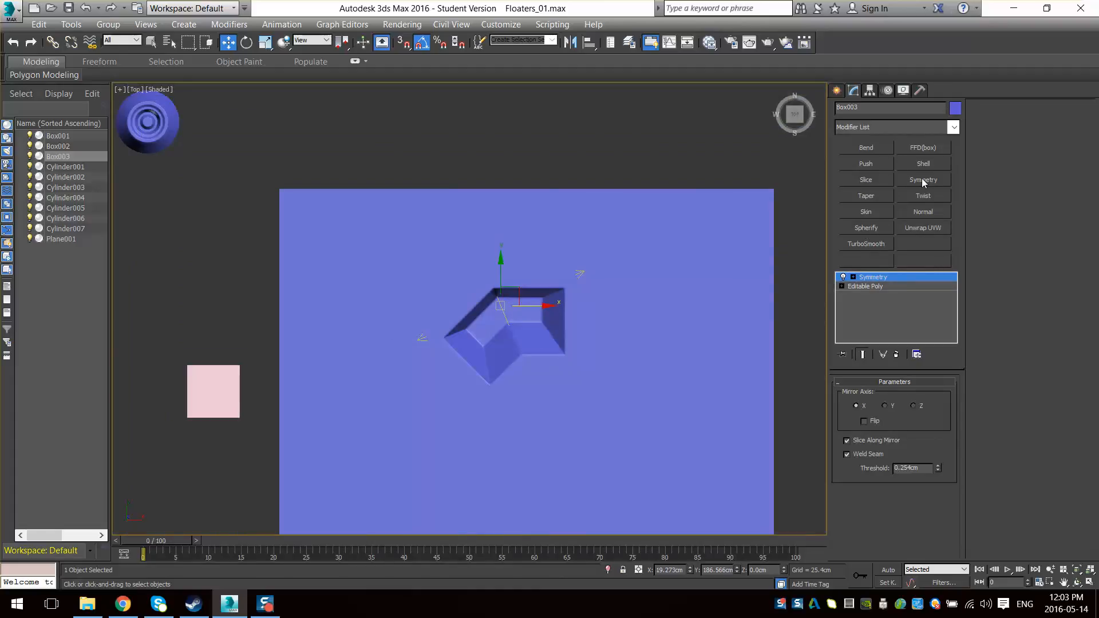
- Add a second Symmetry modifier and shift its mirror plane so Box003's recess becomes star-like
click(922, 179)
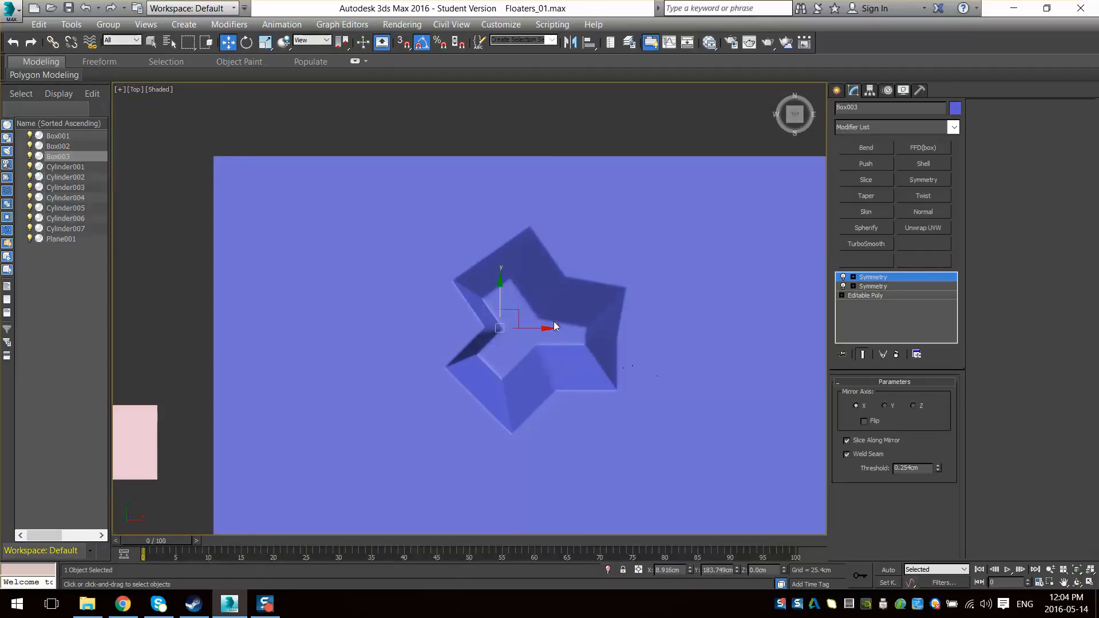
drag(499, 326, 515, 324)
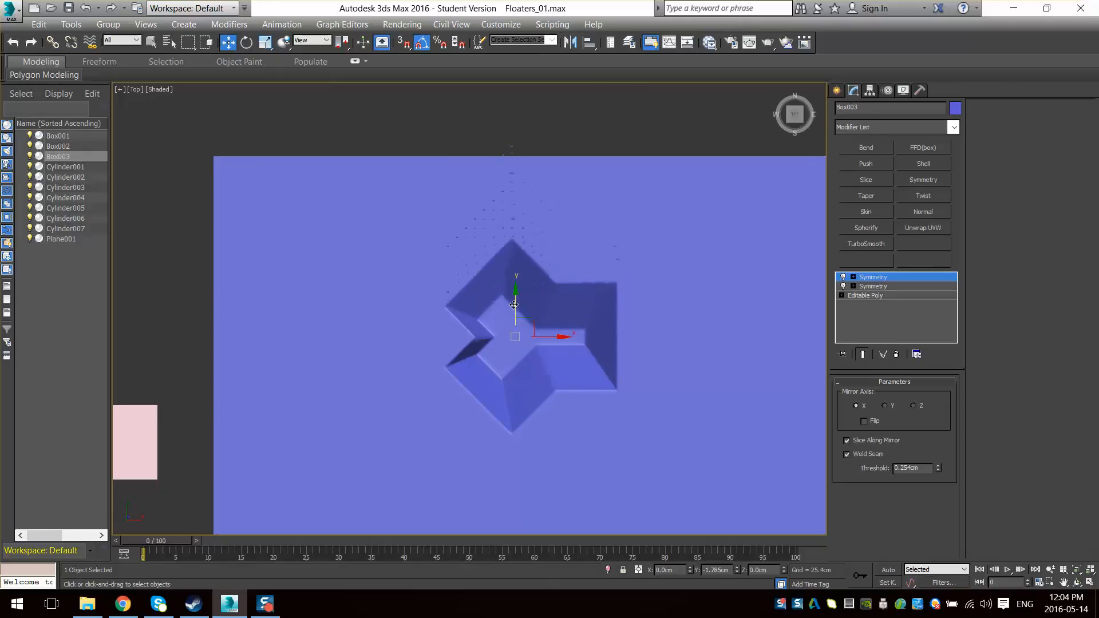
drag(515, 291, 510, 287)
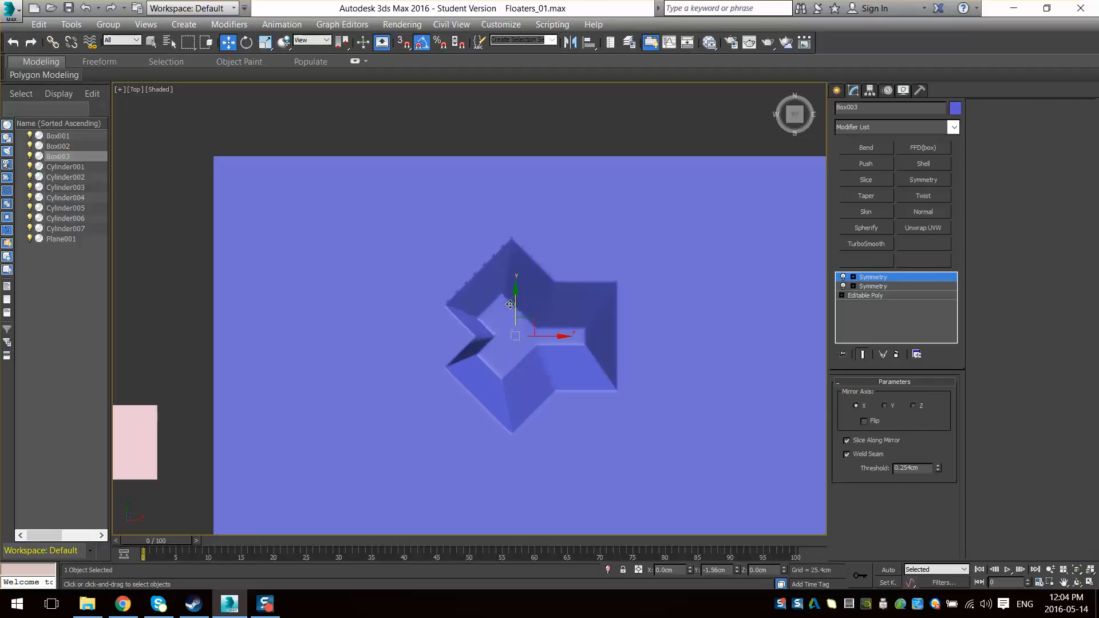
- Collapse Box003's modifier stack into a single editable poly via Convert To
right_click(511, 303)
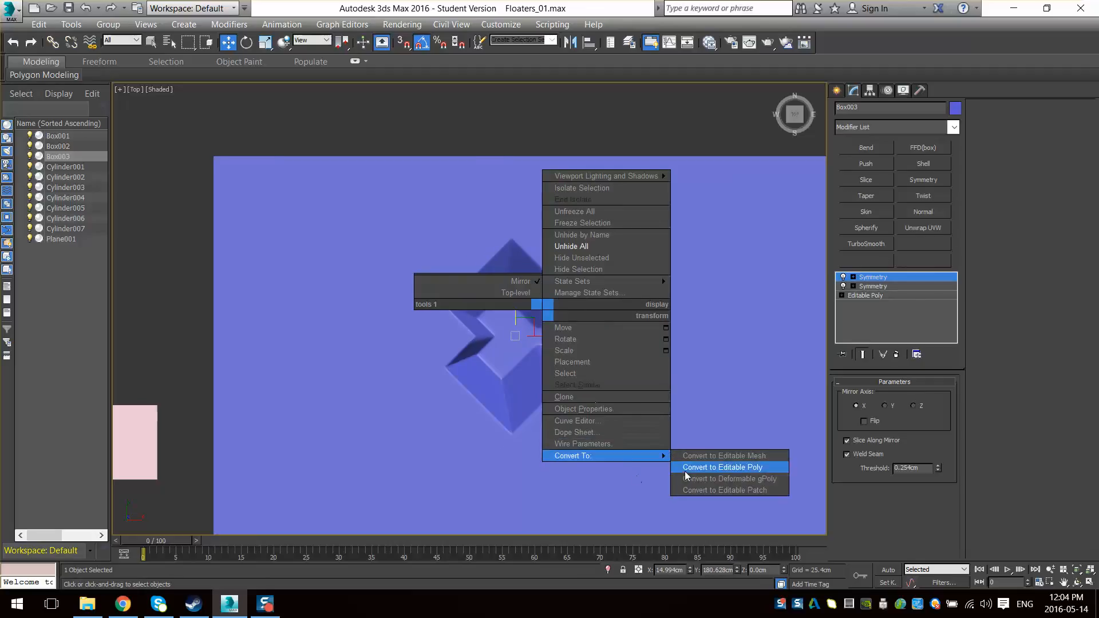
click(722, 467)
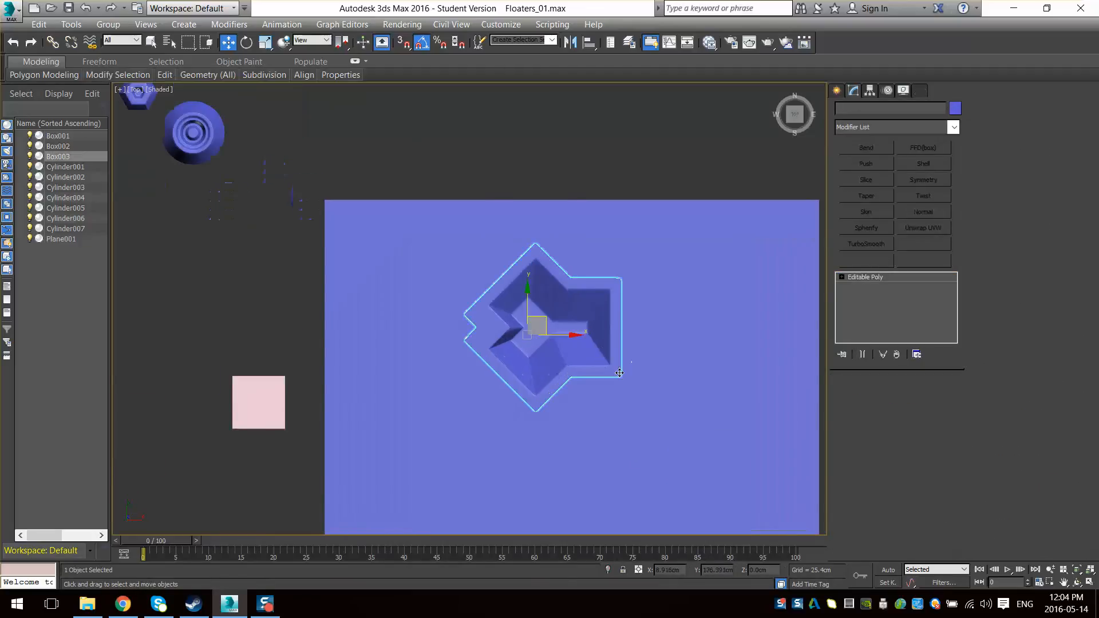